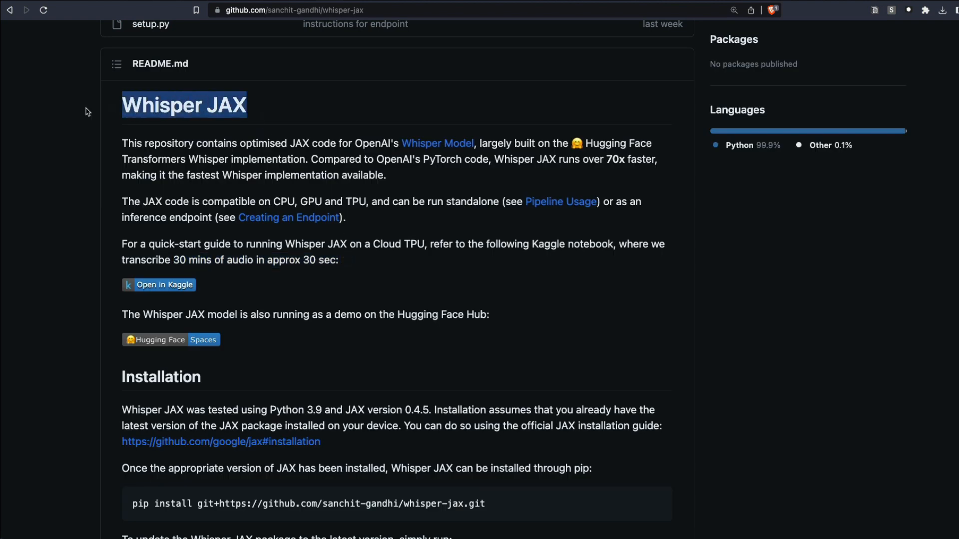
# Step: Highlight the '30 mins of audio in approx 30 sec' claim, then open the Hugging Face Spaces badge
pyautogui.click(437, 143)
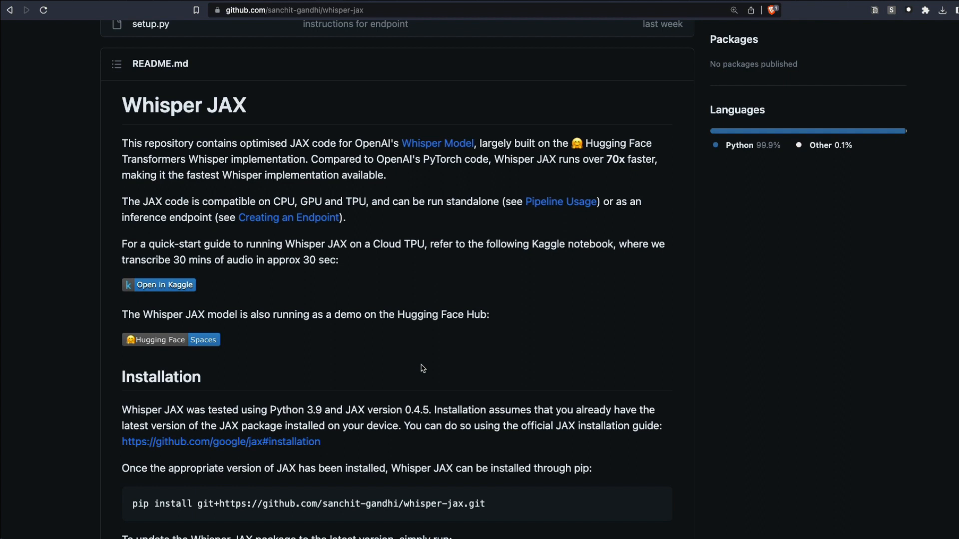
pyautogui.moveTo(166, 262)
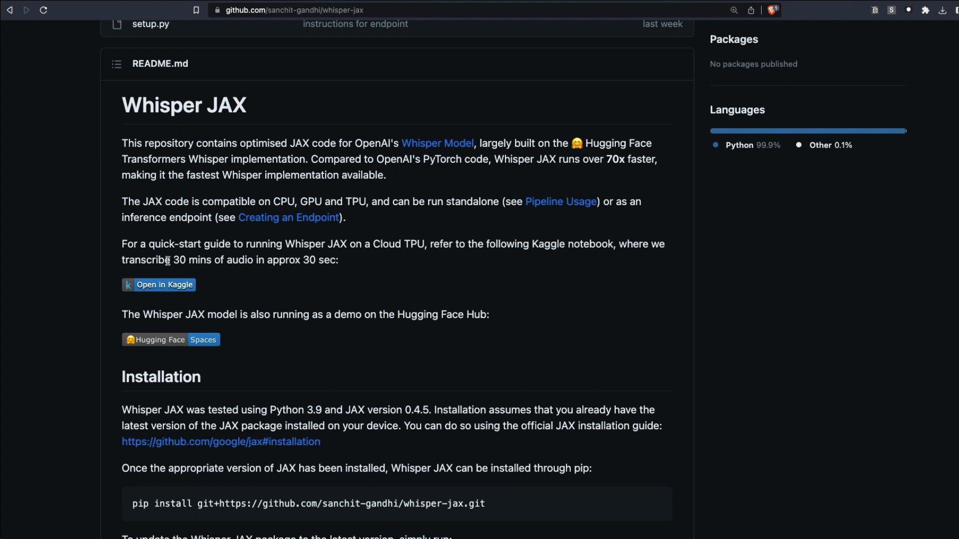
pyautogui.moveTo(172, 259); pyautogui.dragTo(337, 260)
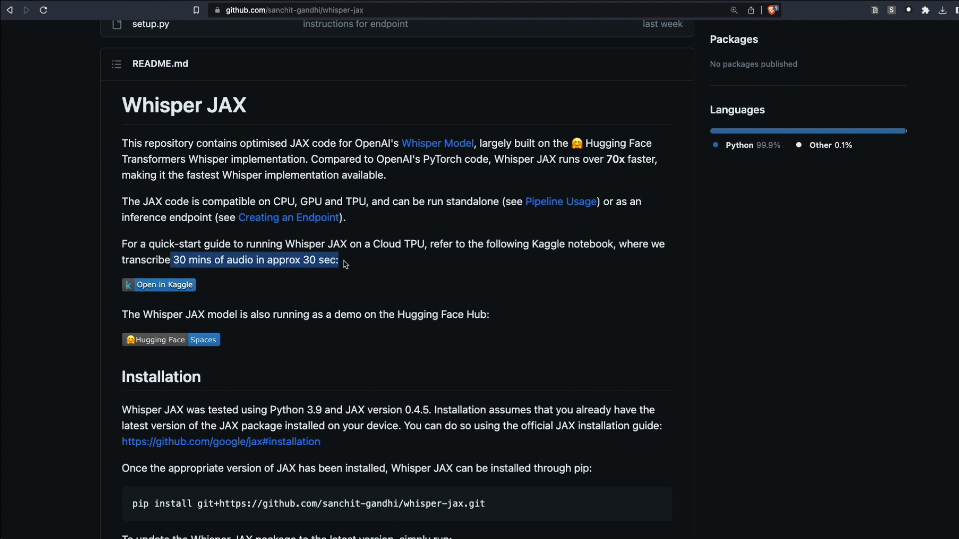
pyautogui.click(366, 142)
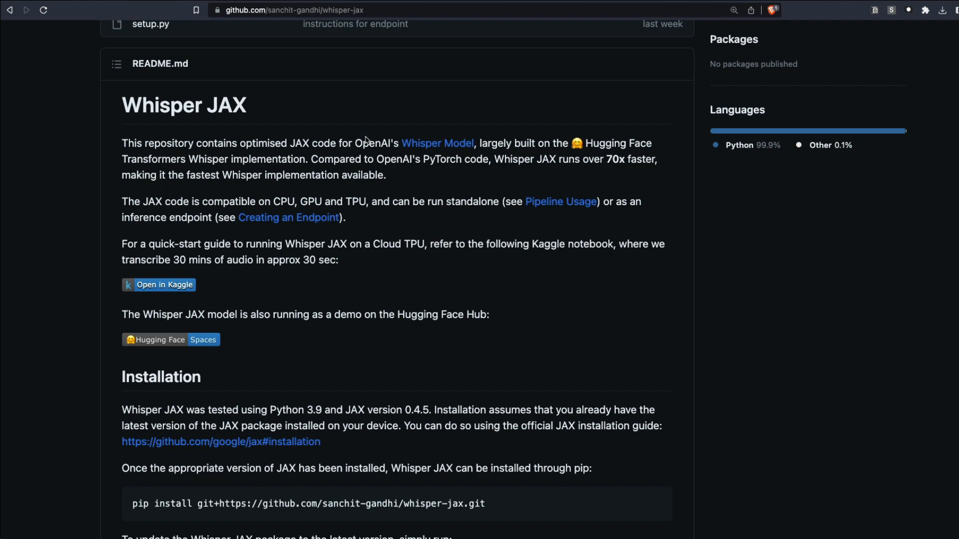
pyautogui.click(203, 340)
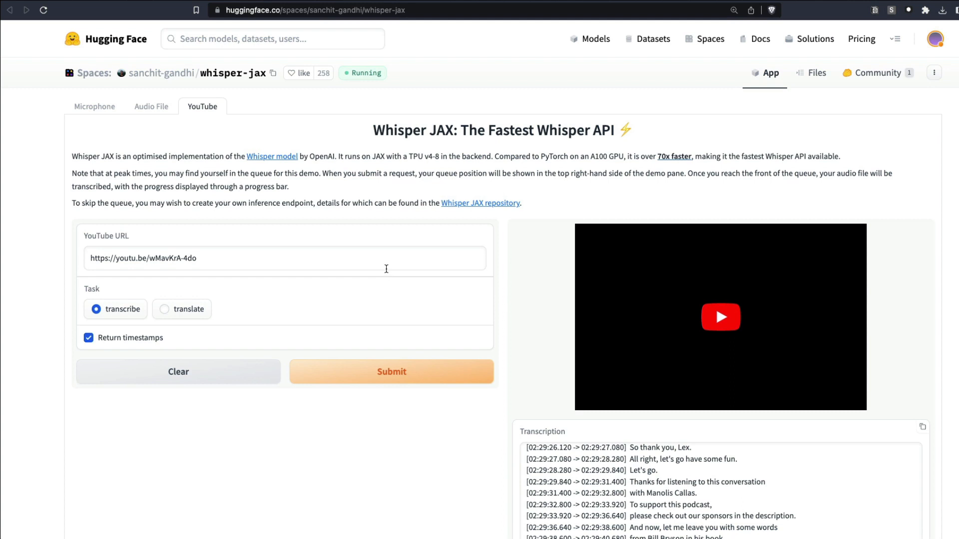
pyautogui.moveTo(305, 144)
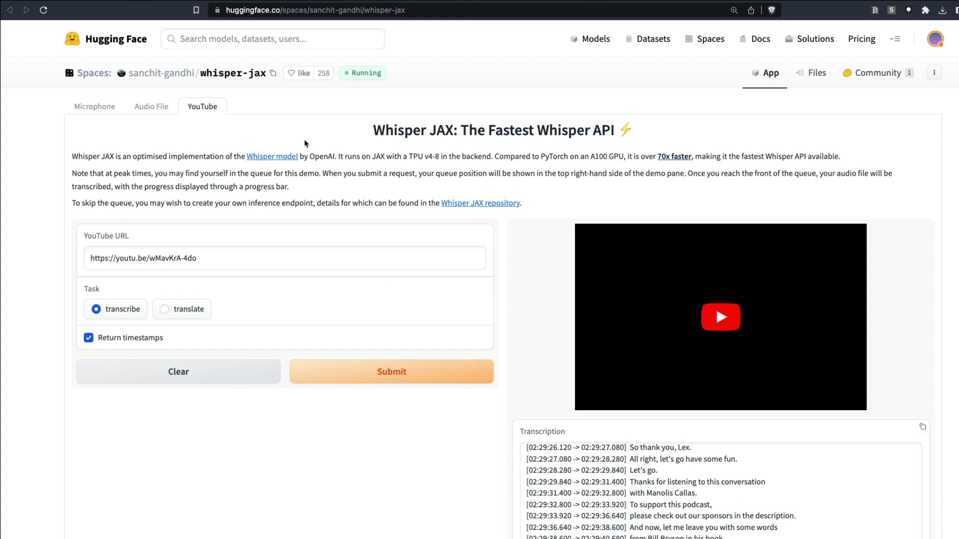
pyautogui.moveTo(232, 173)
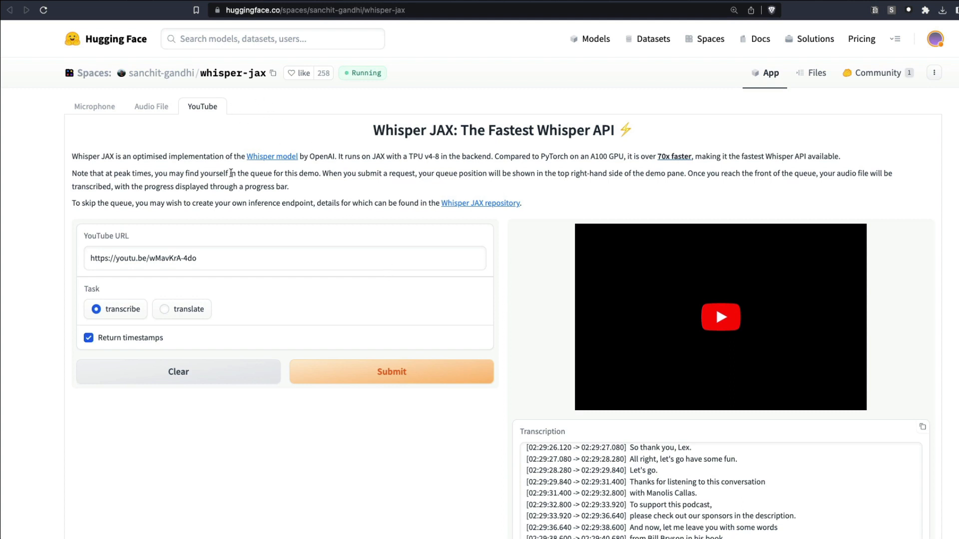
pyautogui.moveTo(202, 299)
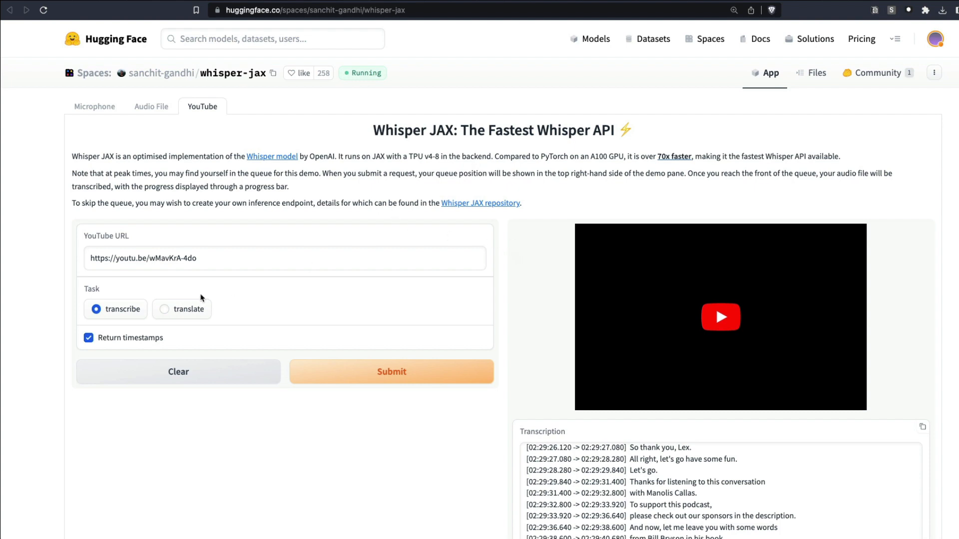
pyautogui.scroll(-3)
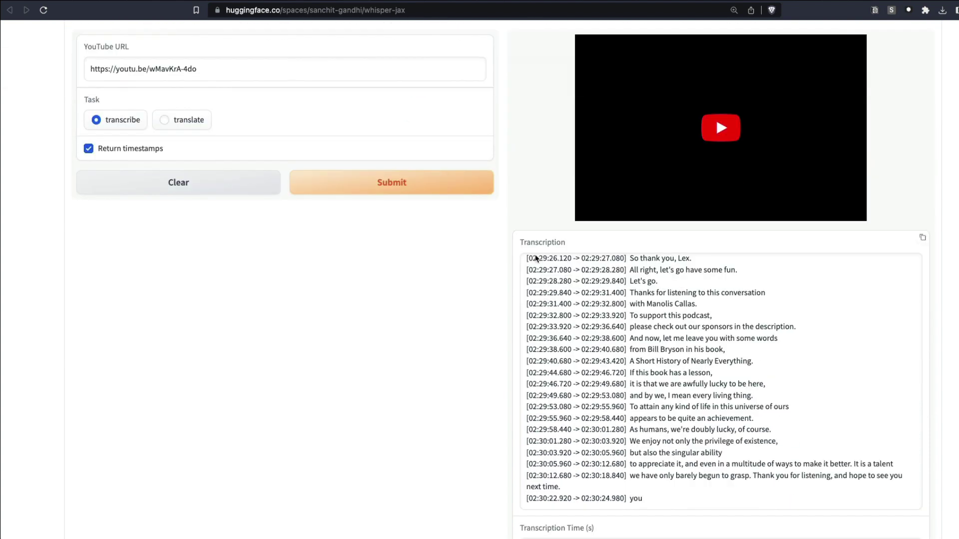
pyautogui.scroll(-3)
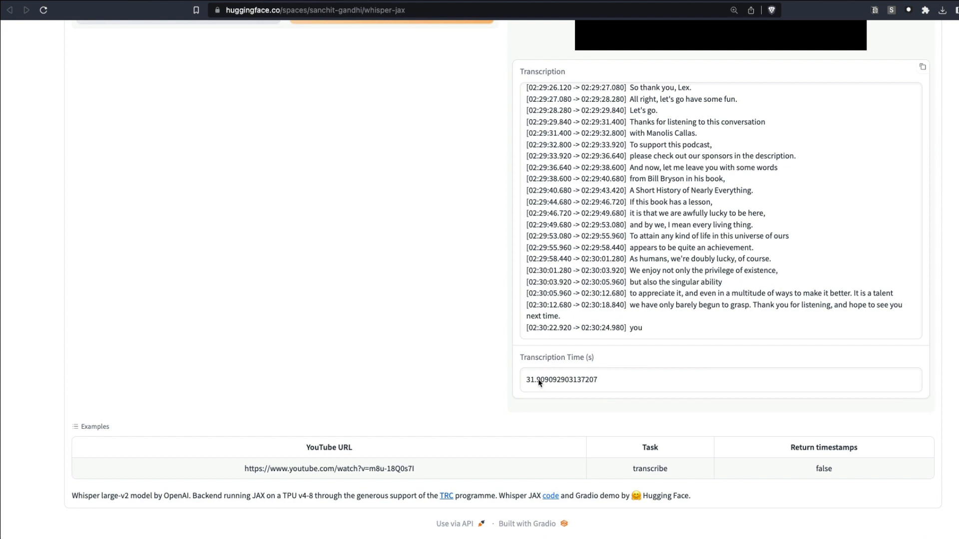
pyautogui.doubleClick(529, 380)
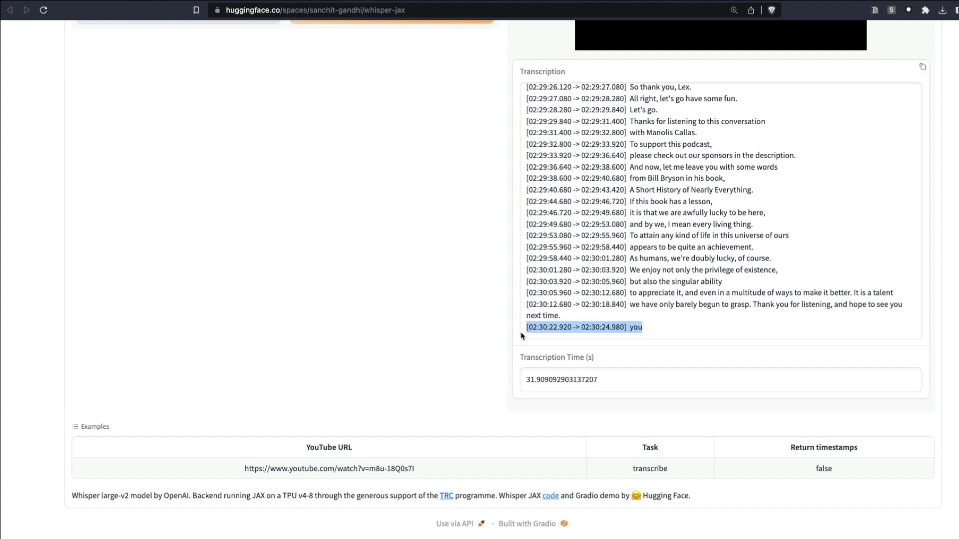
pyautogui.moveTo(536, 384)
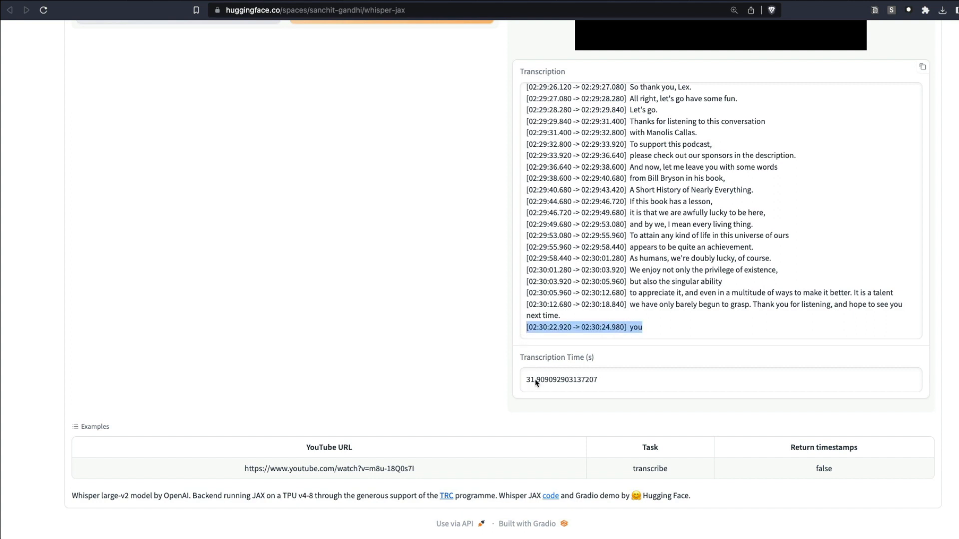
pyautogui.doubleClick(530, 379)
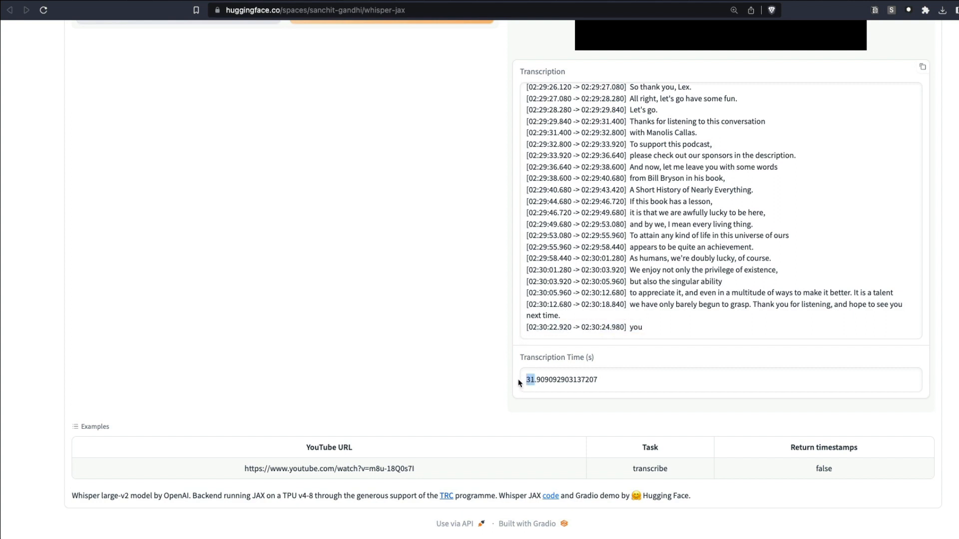
pyautogui.moveTo(518, 374)
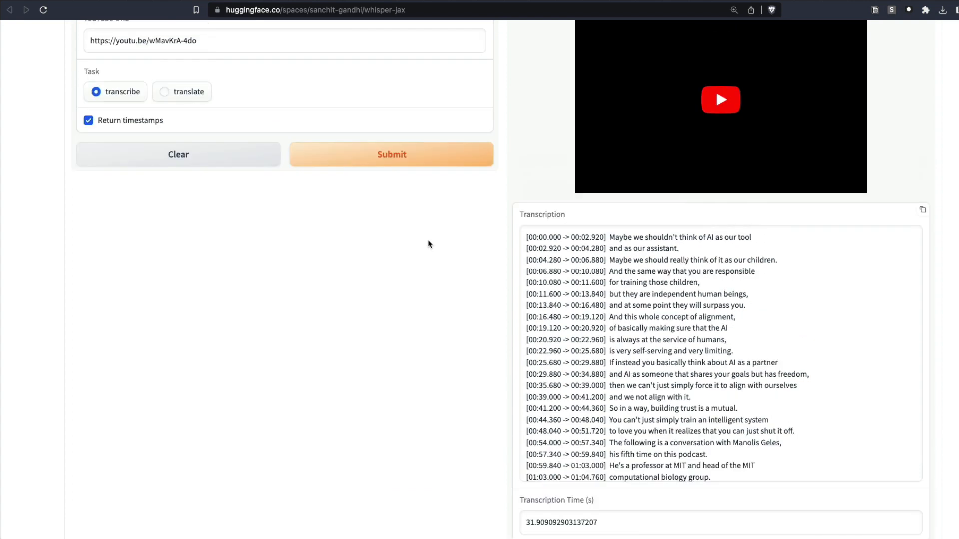
pyautogui.moveTo(677, 274)
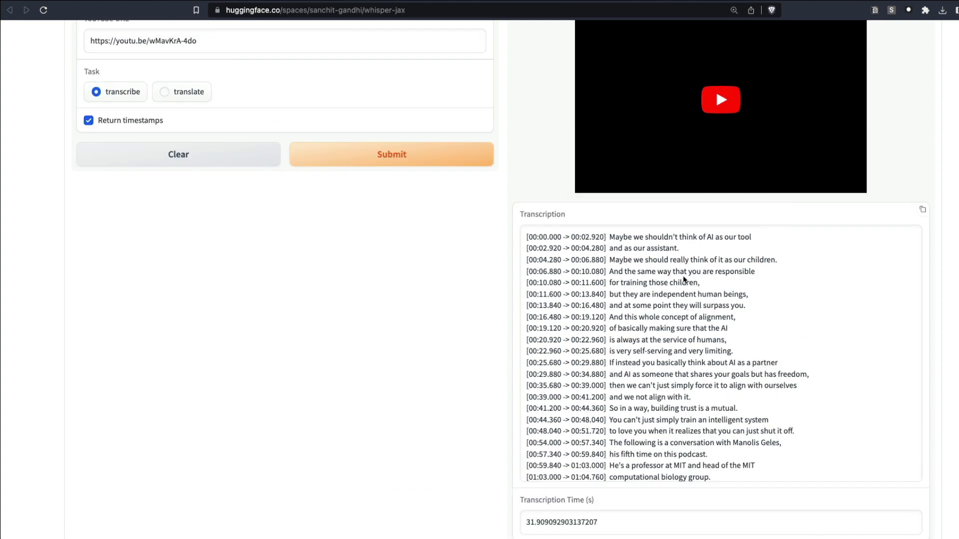
# Step: Scroll the timestamped transcription, highlighting the MIT professor line and the transcription time value
pyautogui.scroll(-3)
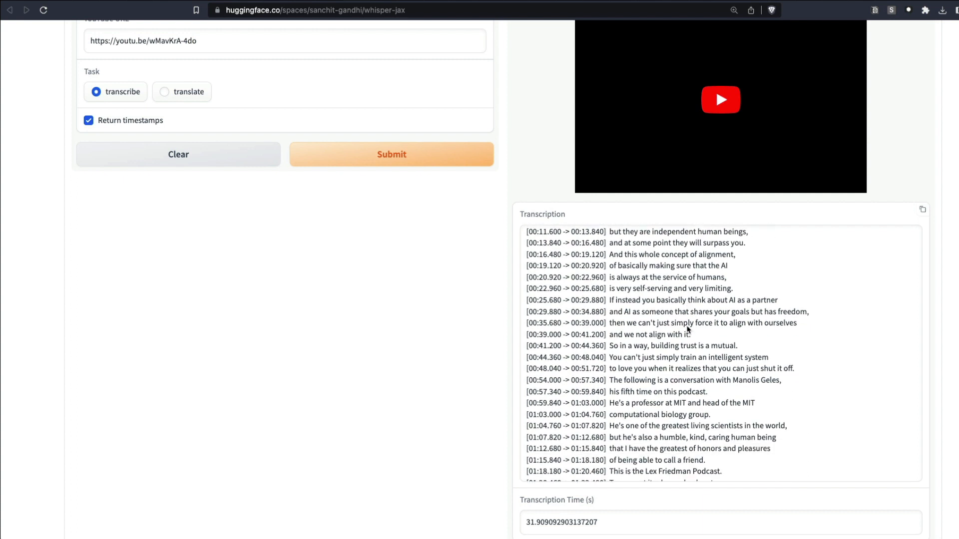
pyautogui.moveTo(610, 403); pyautogui.dragTo(755, 403)
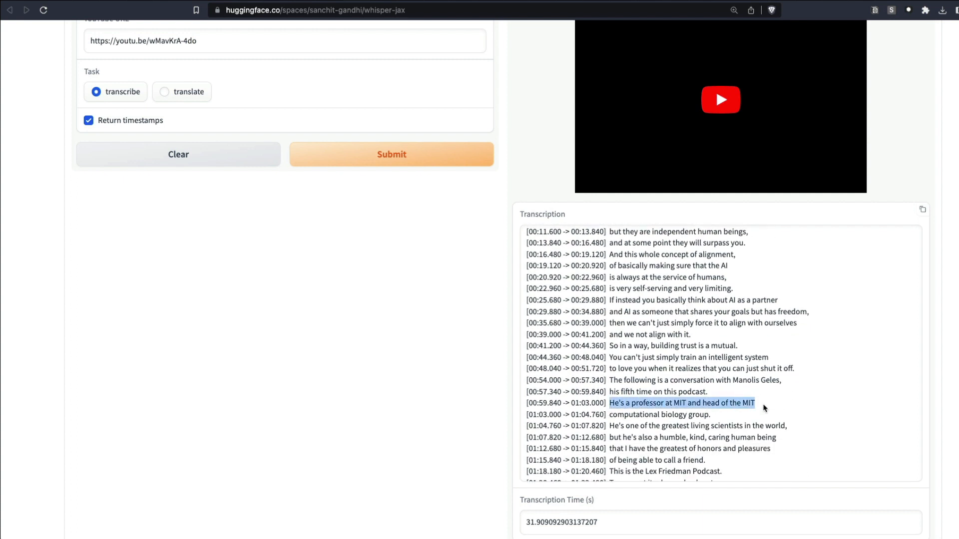
pyautogui.moveTo(774, 408)
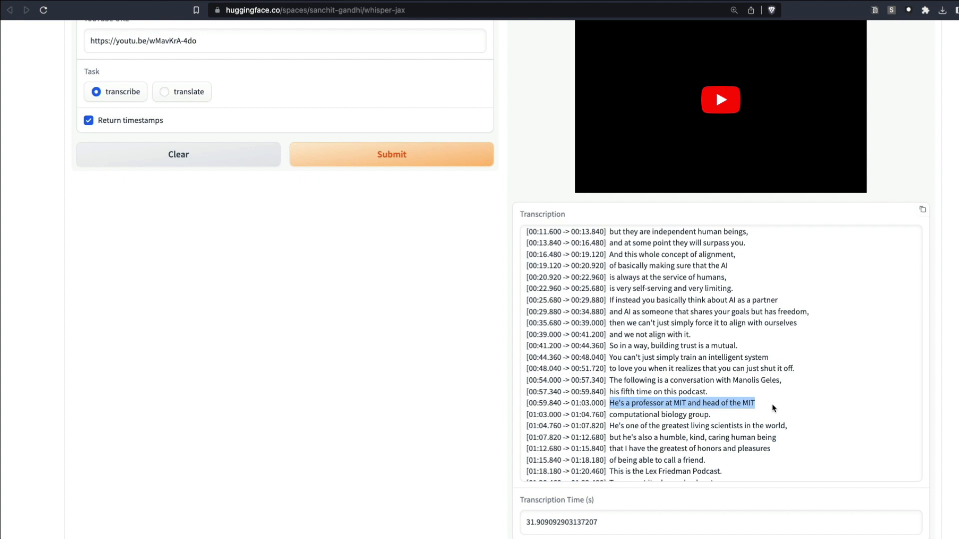
pyautogui.moveTo(636, 415)
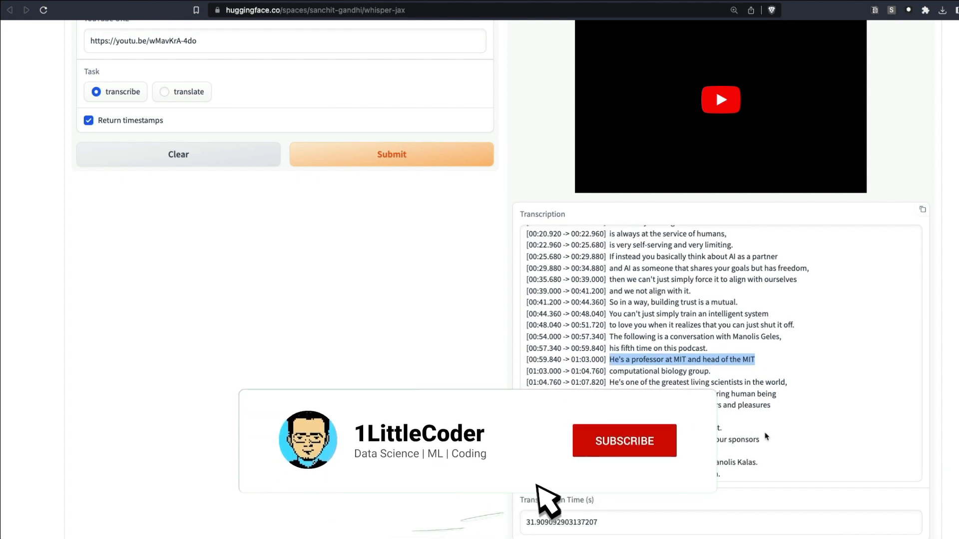
pyautogui.click(625, 440)
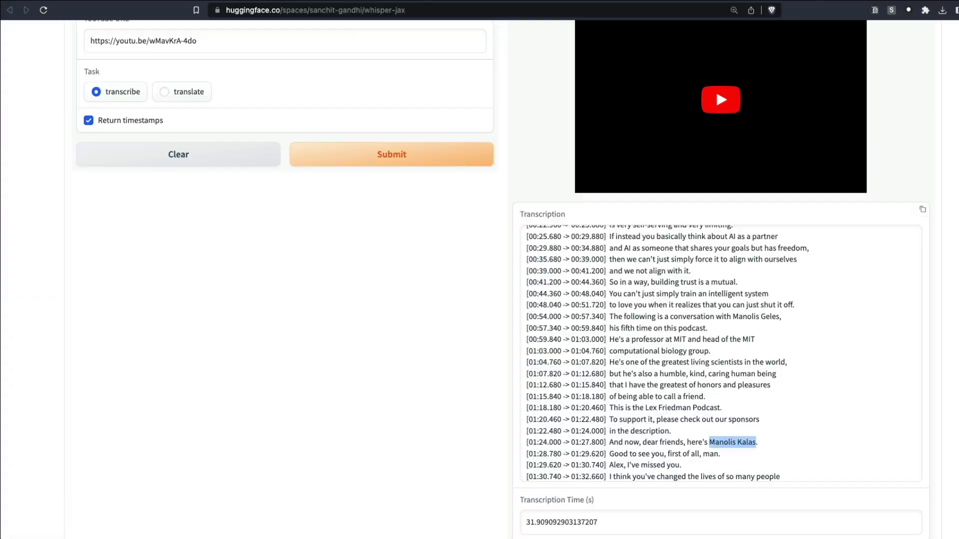
pyautogui.scroll(-3)
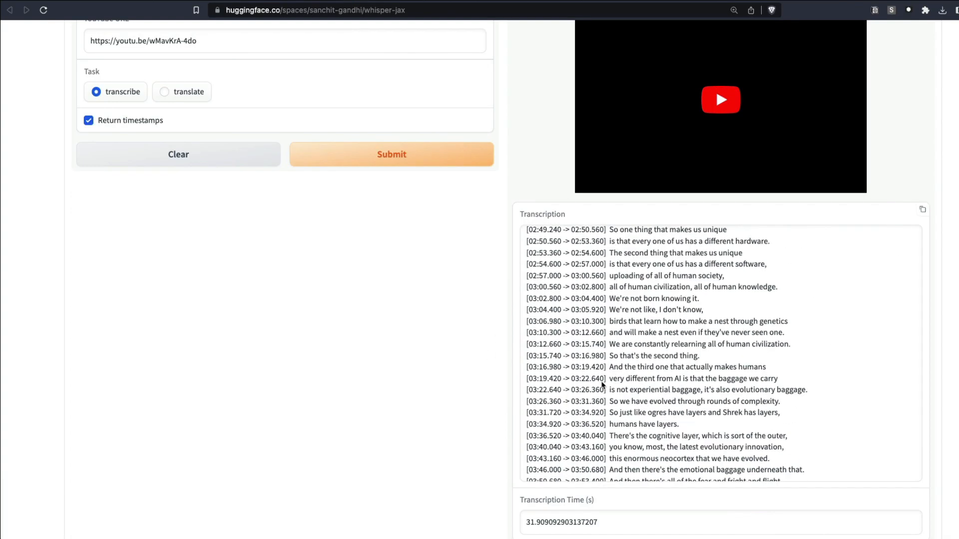
pyautogui.scroll(-3)
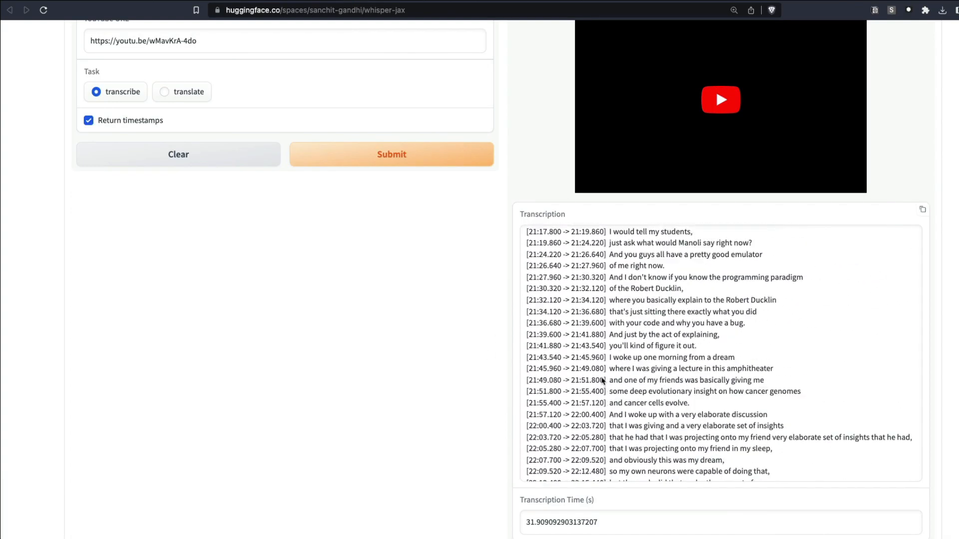
pyautogui.scroll(-3)
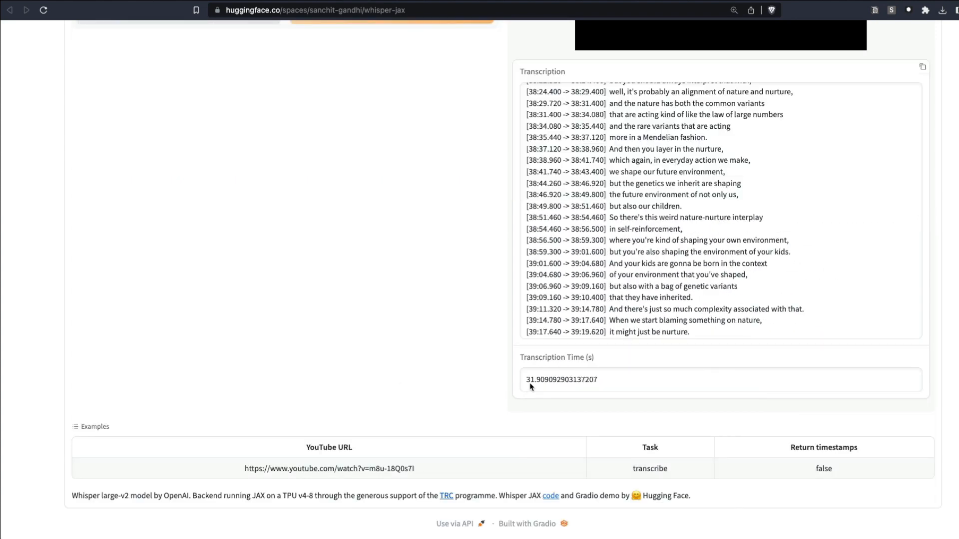
pyautogui.doubleClick(527, 379)
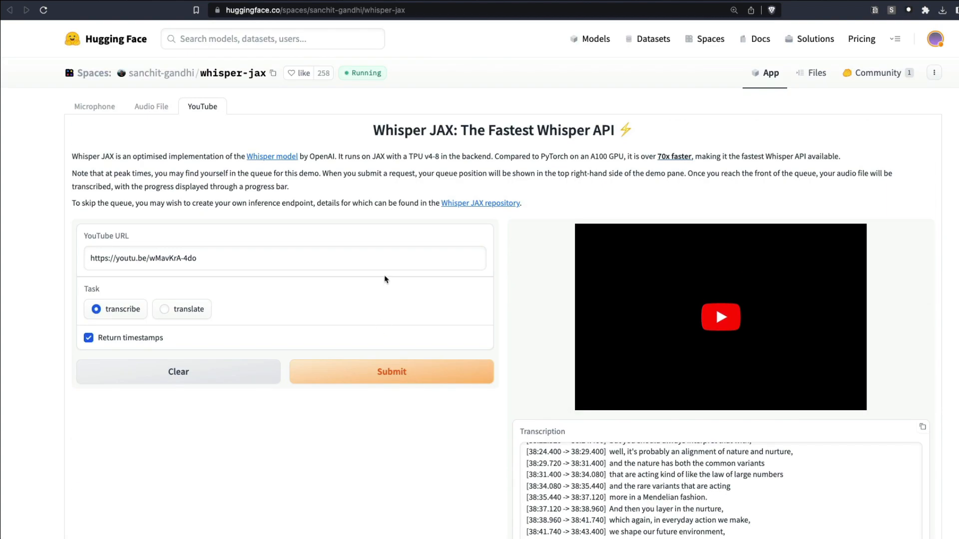
pyautogui.moveTo(384, 187)
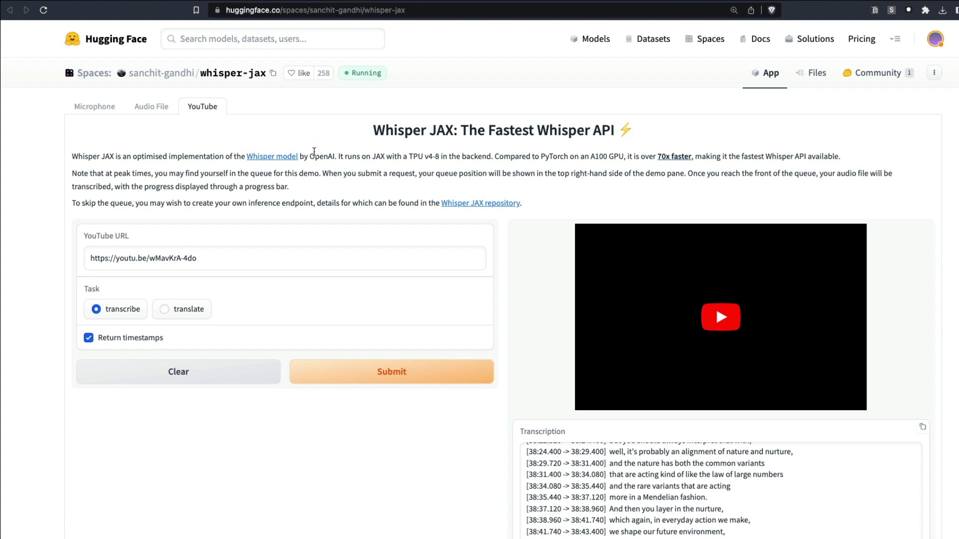
pyautogui.moveTo(319, 152)
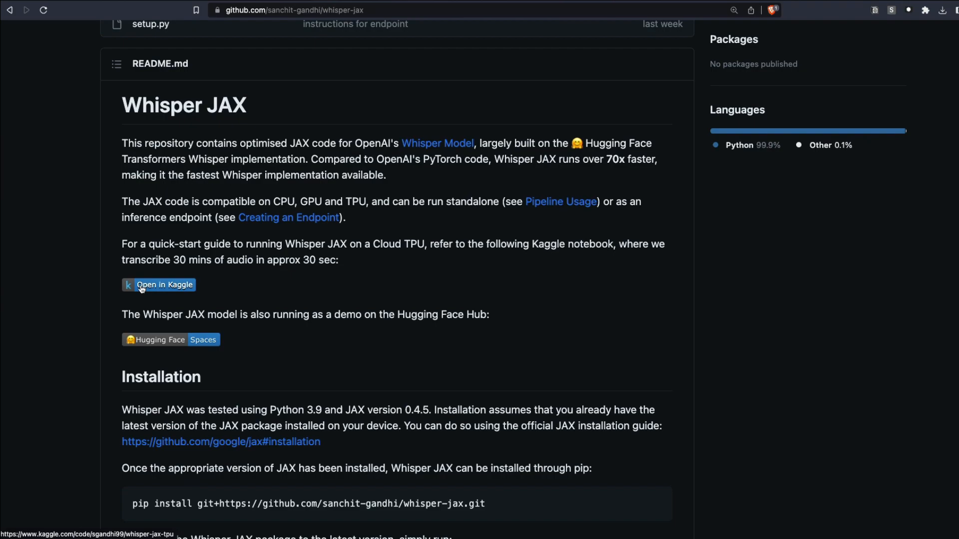
# Step: Open the quick-start Whisper JAX TPU notebook on Kaggle and create an editable copy
pyautogui.click(159, 285)
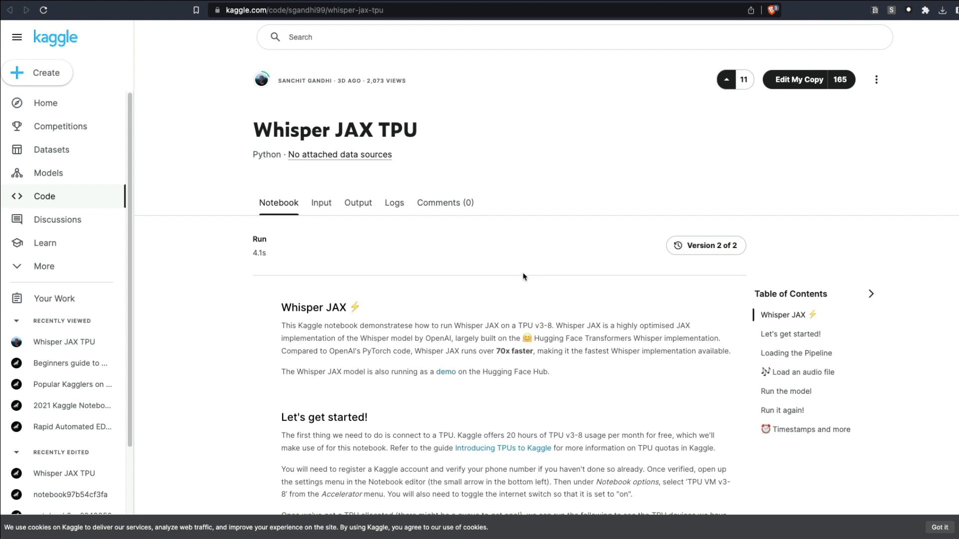
pyautogui.moveTo(730, 163)
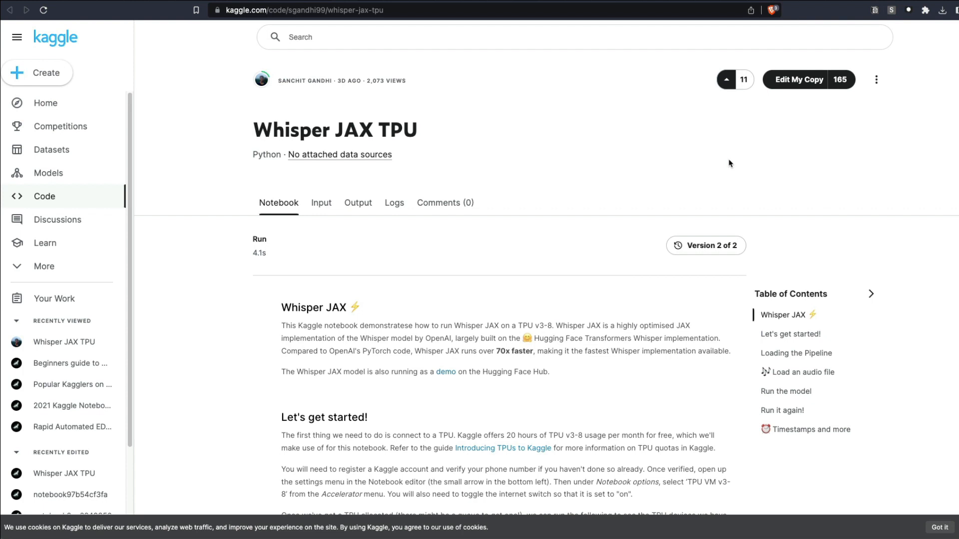
pyautogui.moveTo(727, 160)
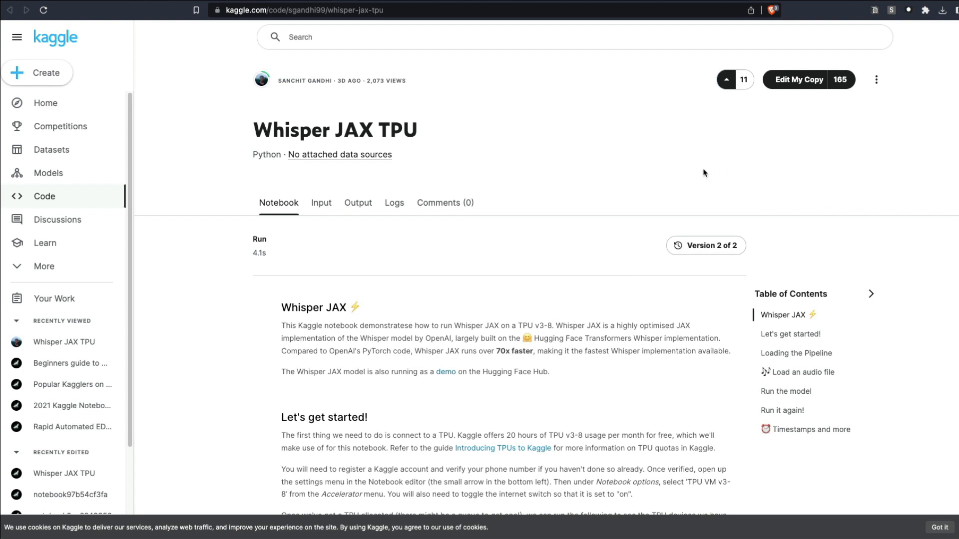
pyautogui.moveTo(801, 94)
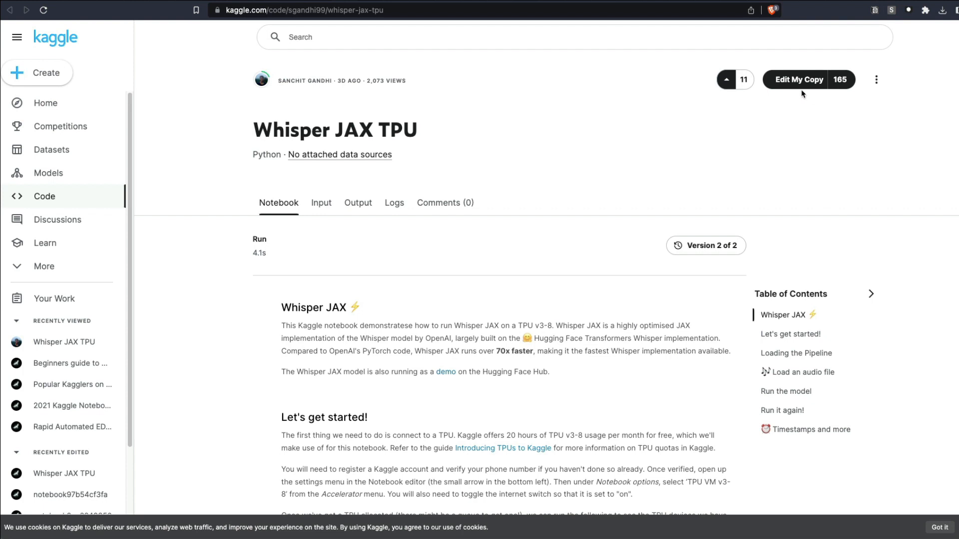
pyautogui.click(799, 80)
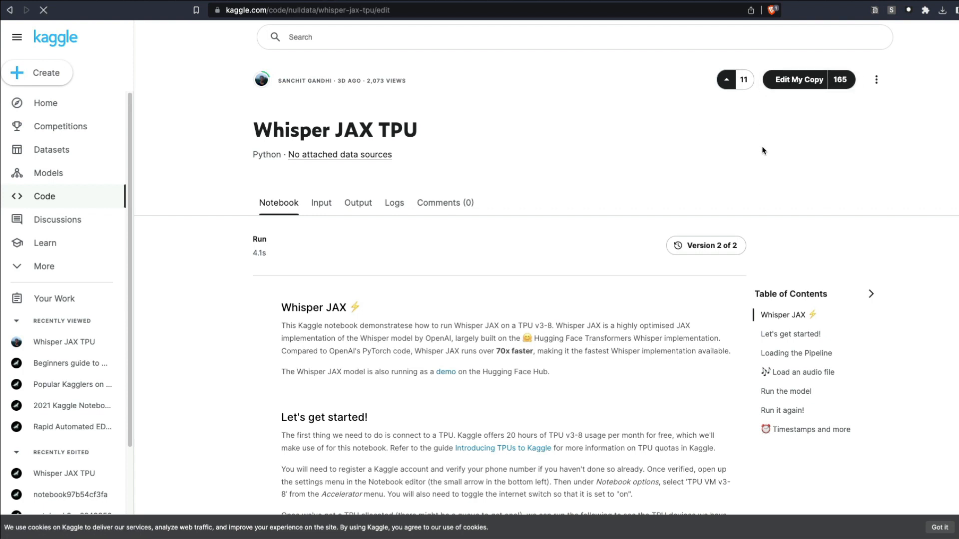
# Step: Set the notebook accelerator to TPU VM v3-8 and start the session
pyautogui.click(796, 80)
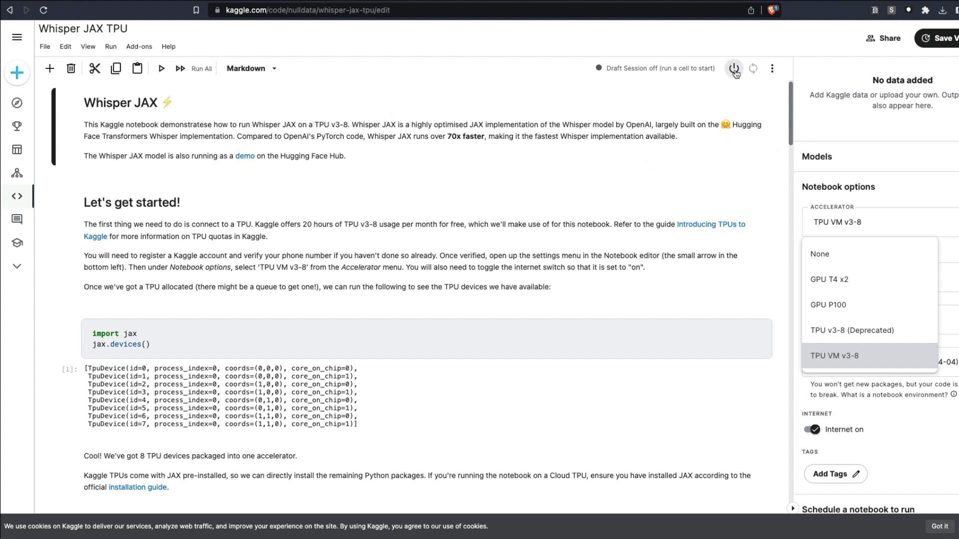
pyautogui.click(835, 356)
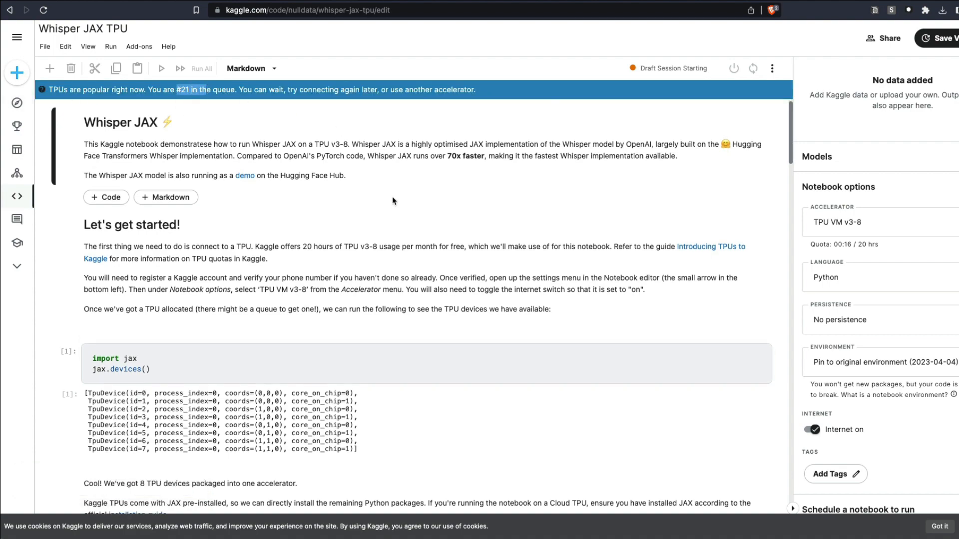
pyautogui.scroll(-3)
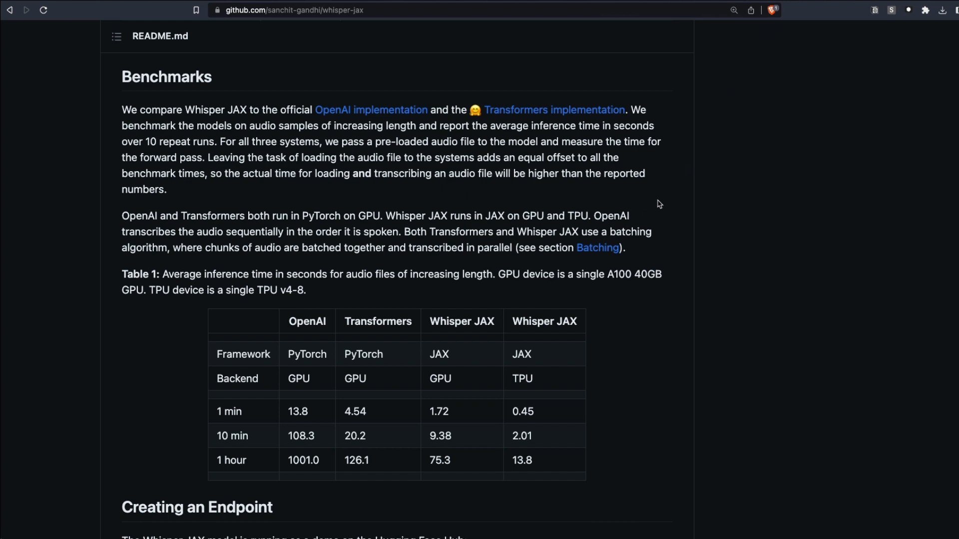
pyautogui.moveTo(636, 223)
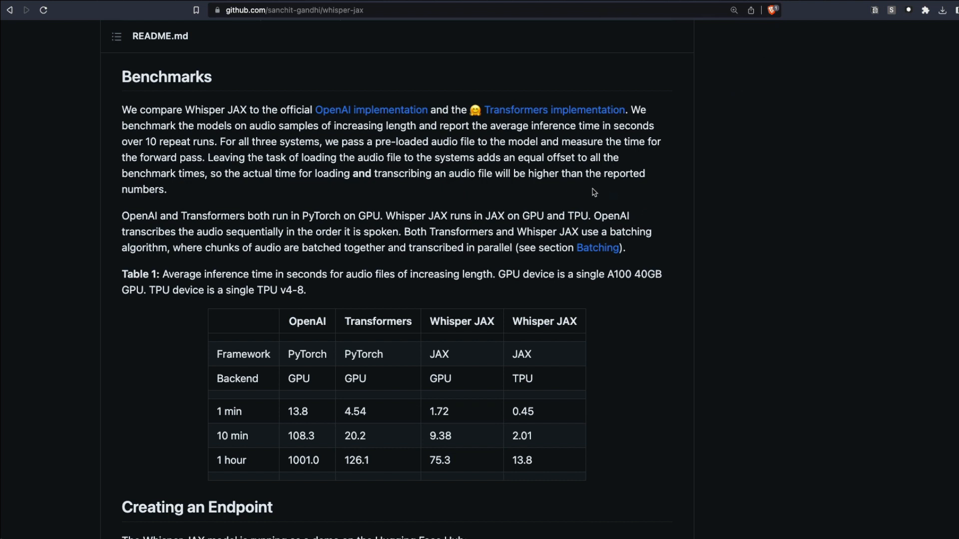
pyautogui.moveTo(269, 248)
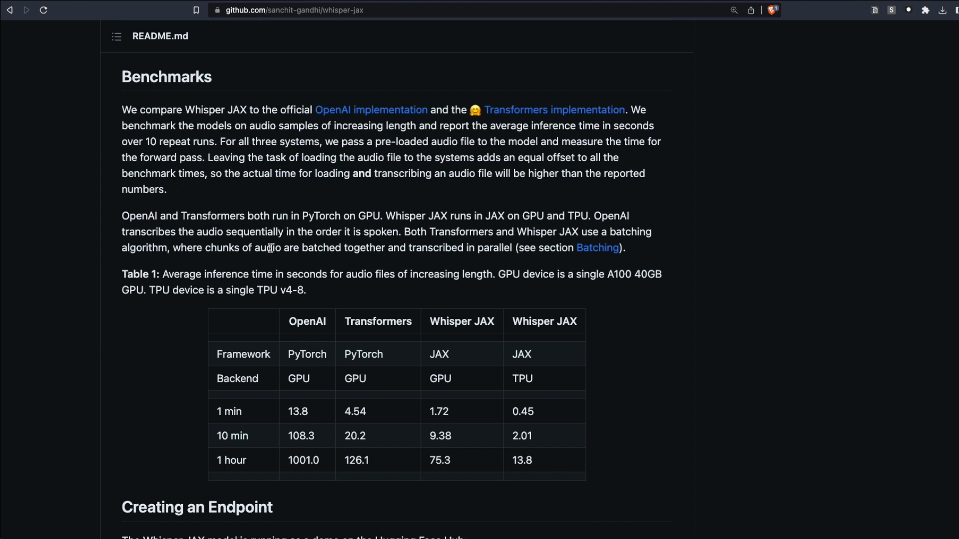
pyautogui.moveTo(323, 340)
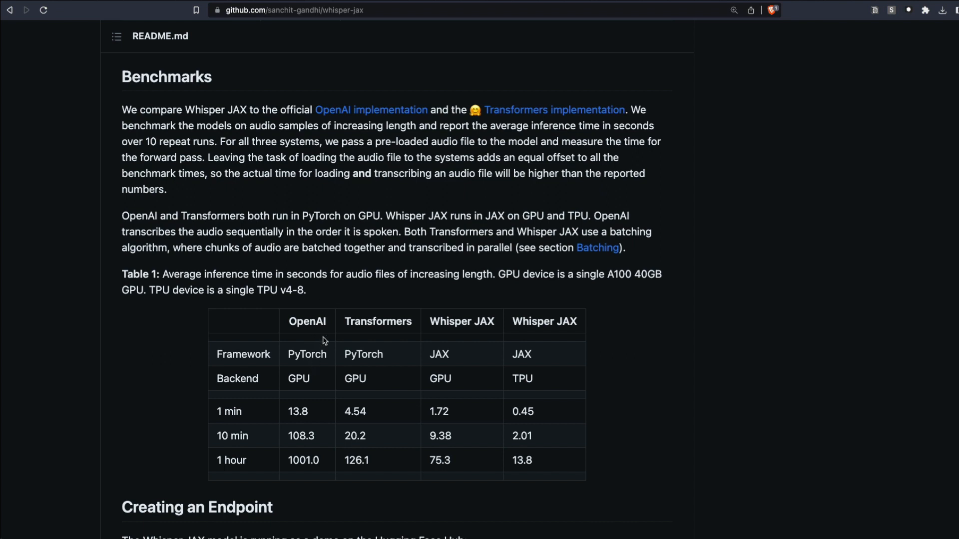
pyautogui.moveTo(331, 395)
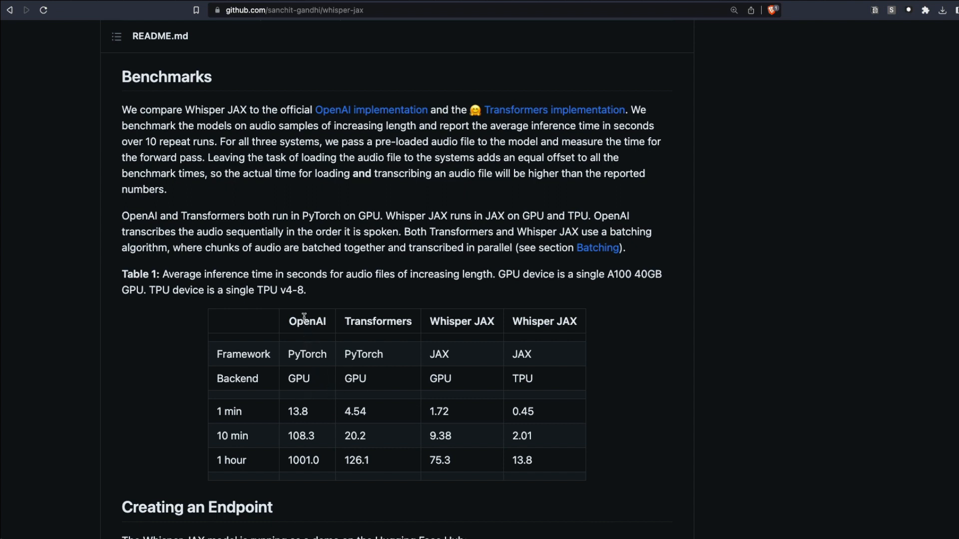
# Step: Highlight the OpenAI column heading, its PyTorch framework and the 1 hour audio row
pyautogui.doubleClick(306, 322)
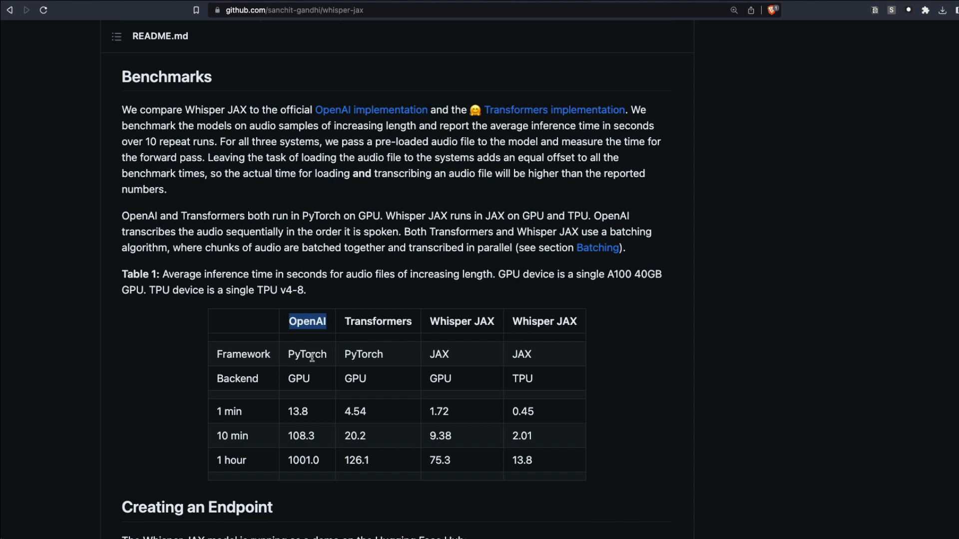
pyautogui.doubleClick(306, 355)
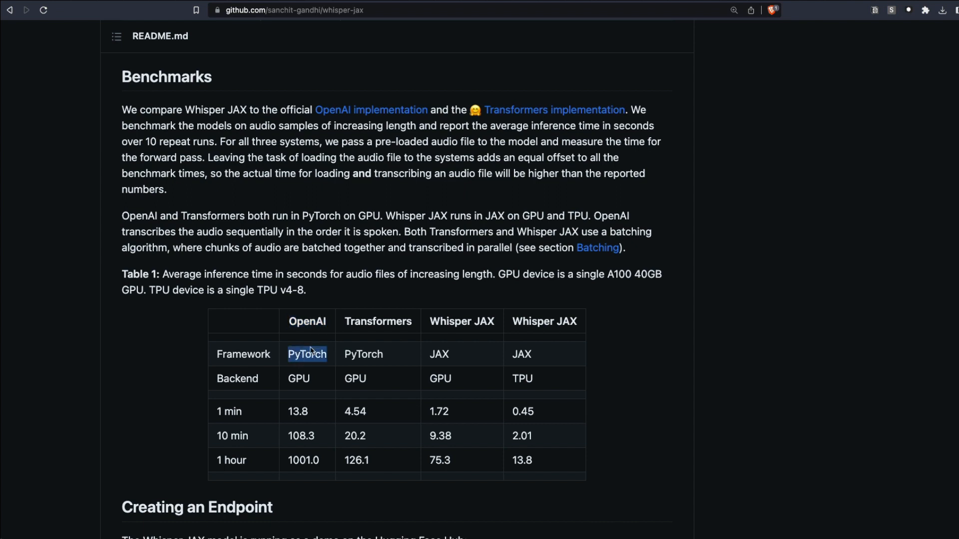
pyautogui.doubleClick(299, 379)
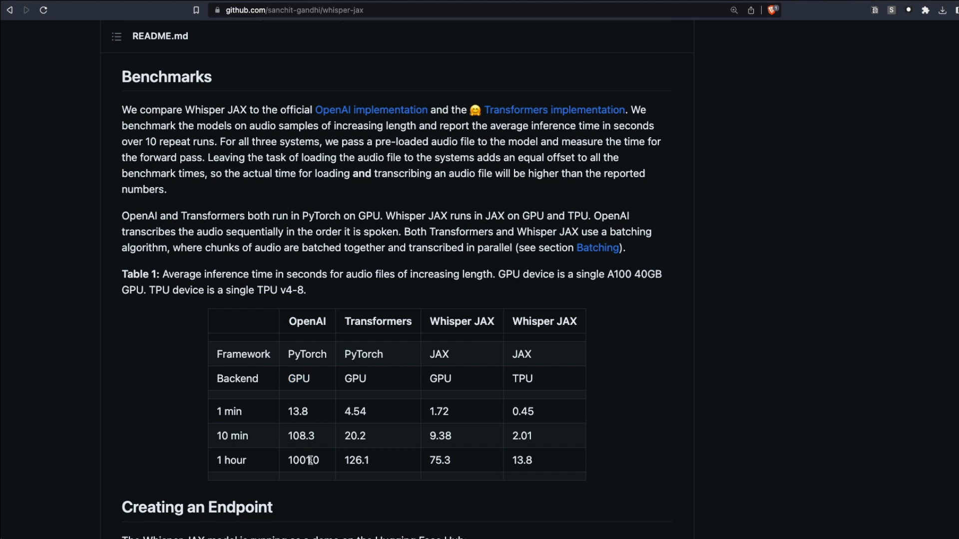
pyautogui.doubleClick(231, 460)
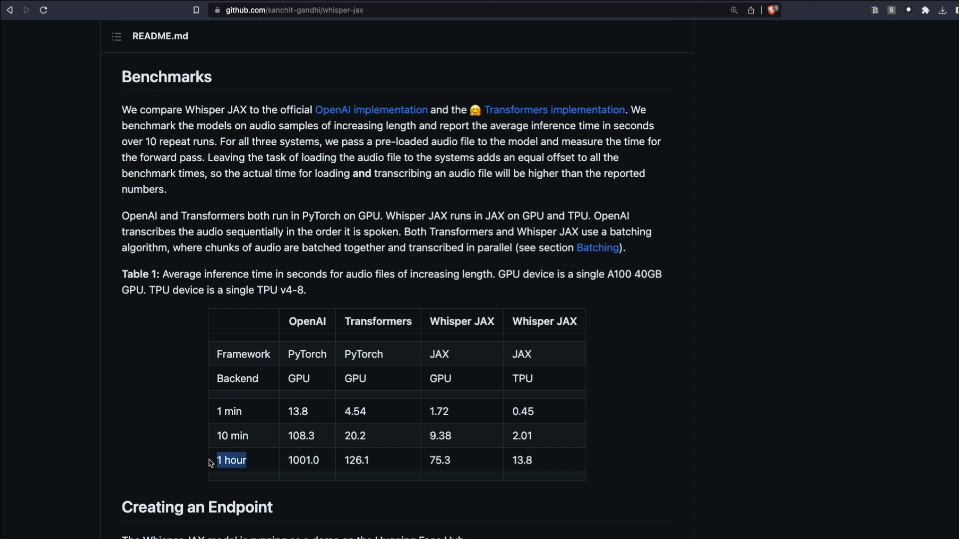
pyautogui.moveTo(253, 466)
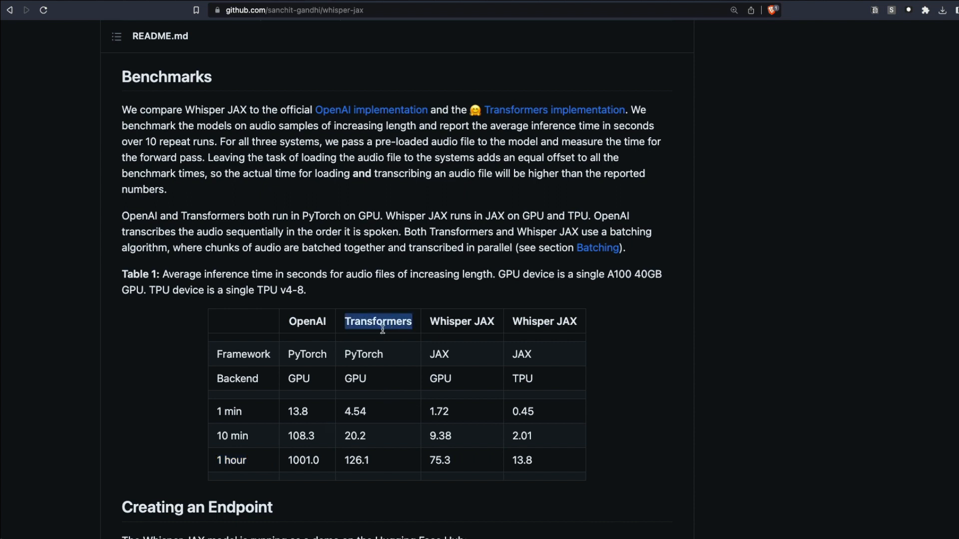
pyautogui.moveTo(368, 465)
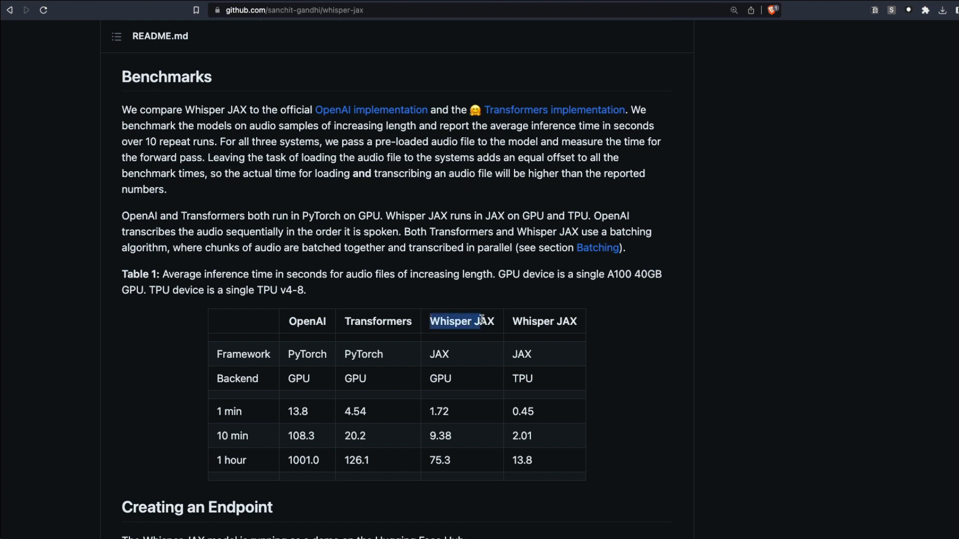
# Step: Highlight the Whisper JAX GPU and TPU columns and the 13.8 second TPU one-hour time
pyautogui.doubleClick(440, 379)
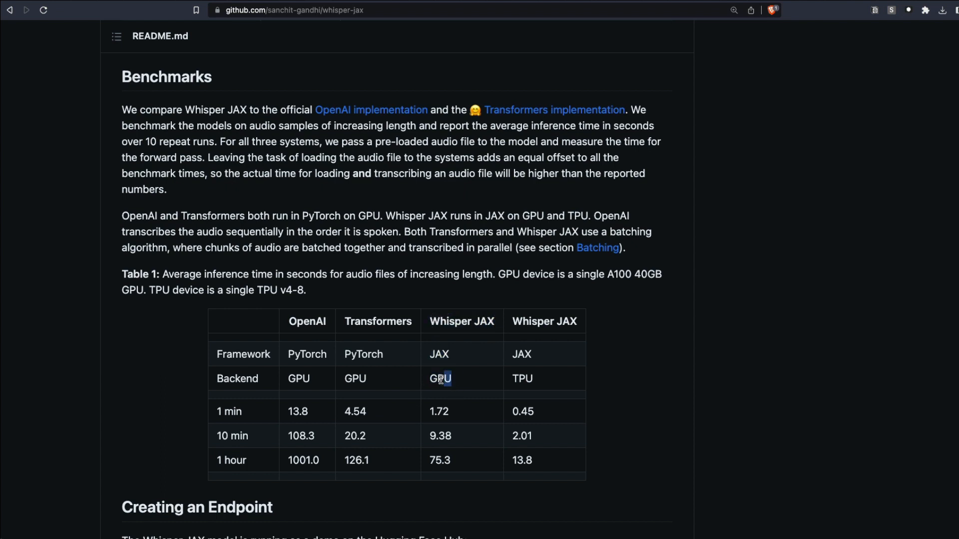
pyautogui.doubleClick(439, 460)
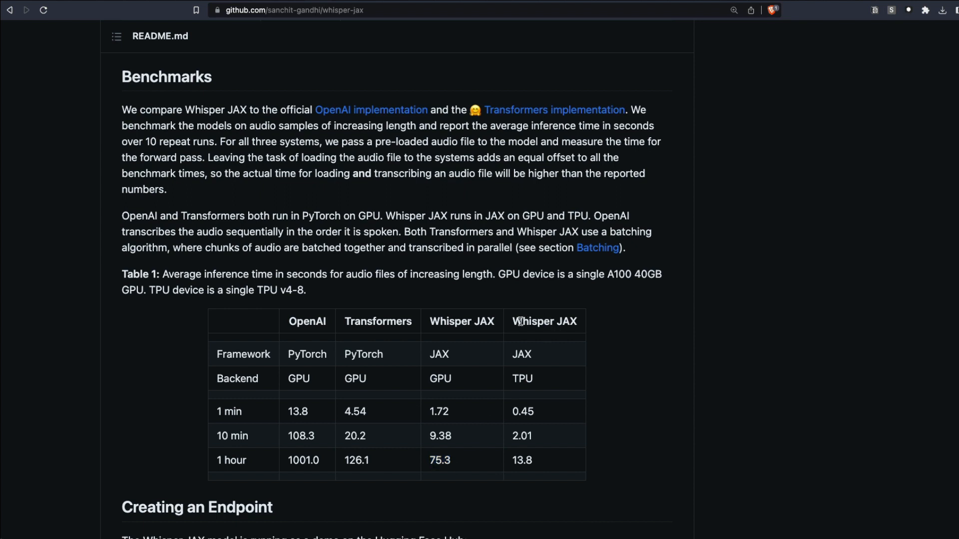
pyautogui.doubleClick(522, 378)
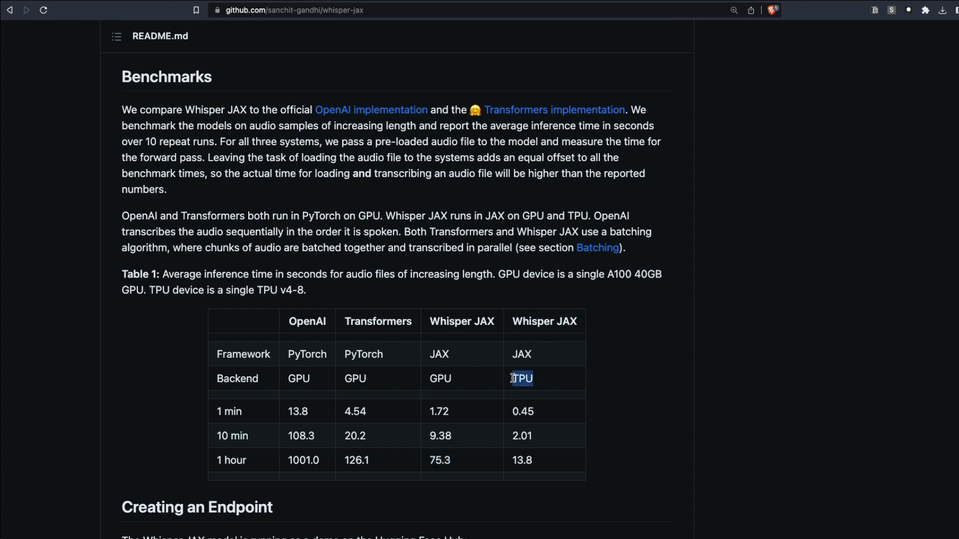
pyautogui.click(513, 460)
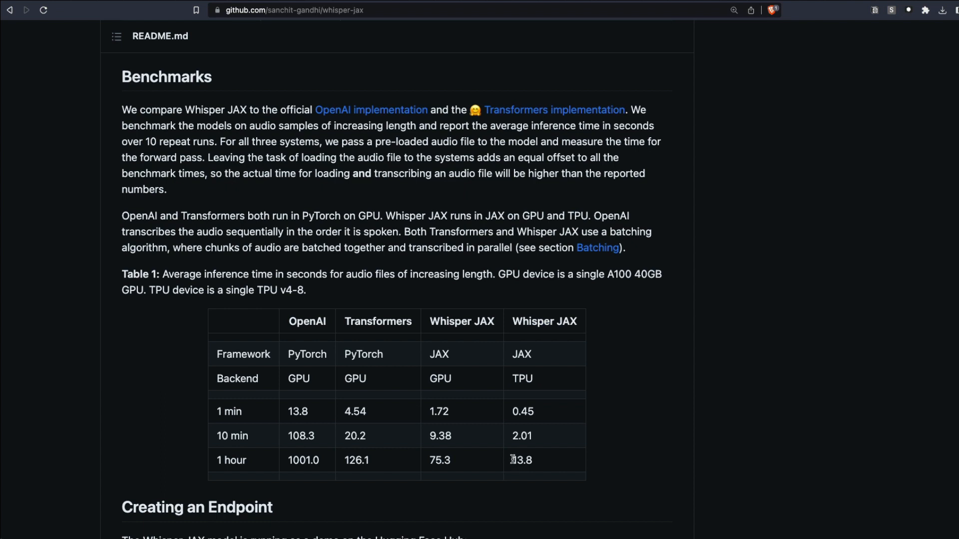
pyautogui.doubleClick(521, 460)
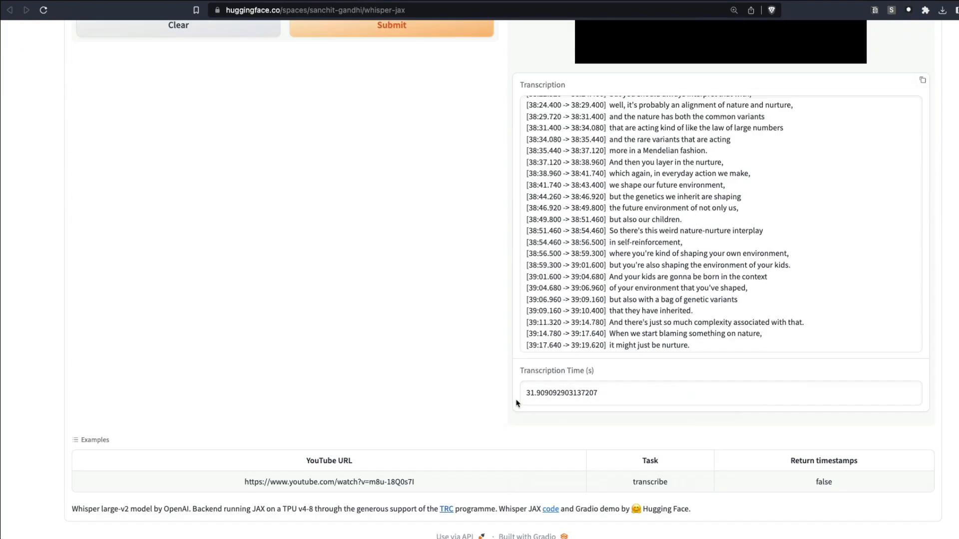
pyautogui.scroll(-3)
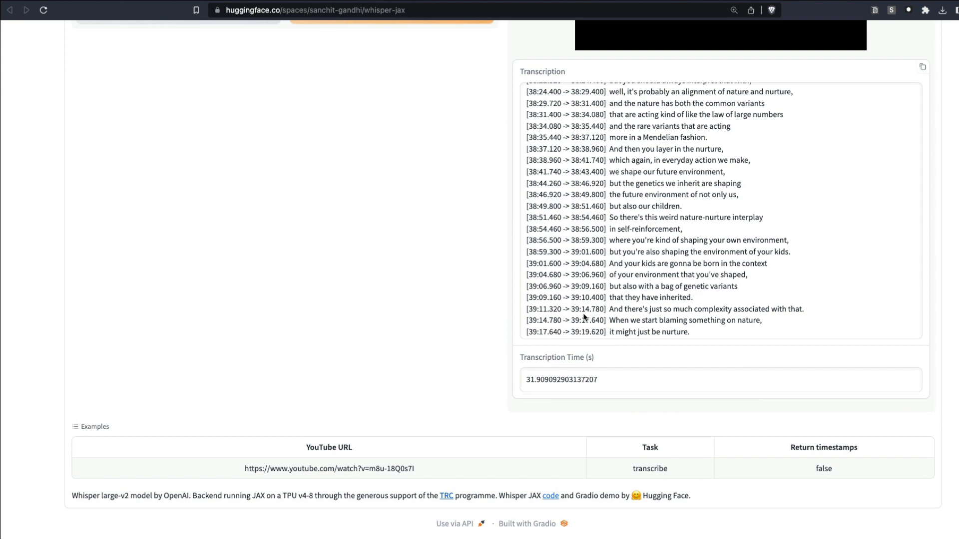
pyautogui.moveTo(352, 329)
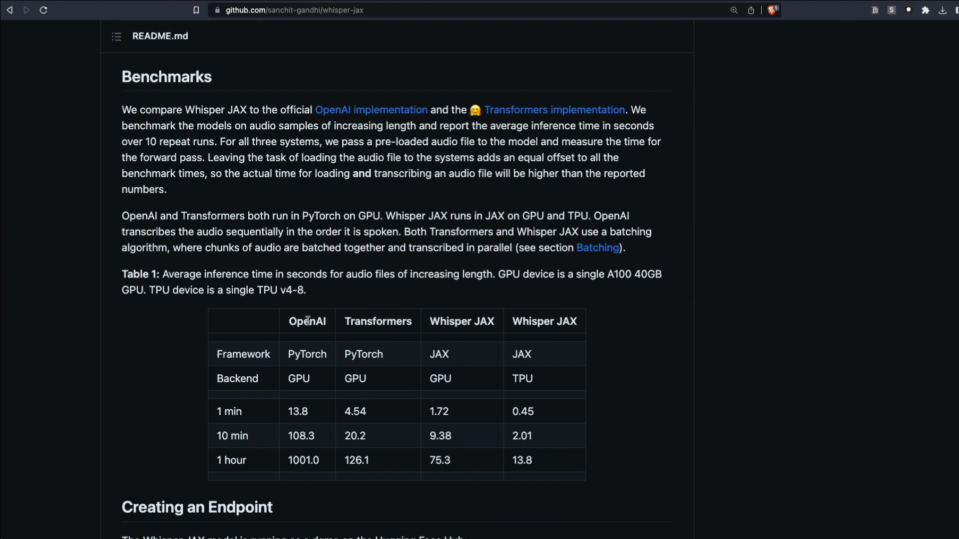
# Step: Scroll past the benchmarks and PyTorch-to-Flax conversion code to Installation and Pipeline Usage
pyautogui.scroll(-3)
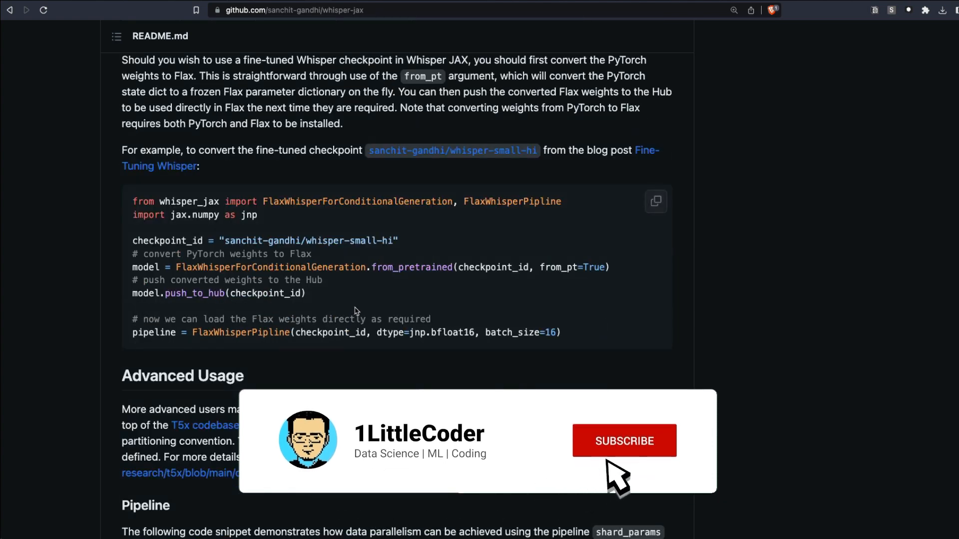
pyautogui.click(623, 440)
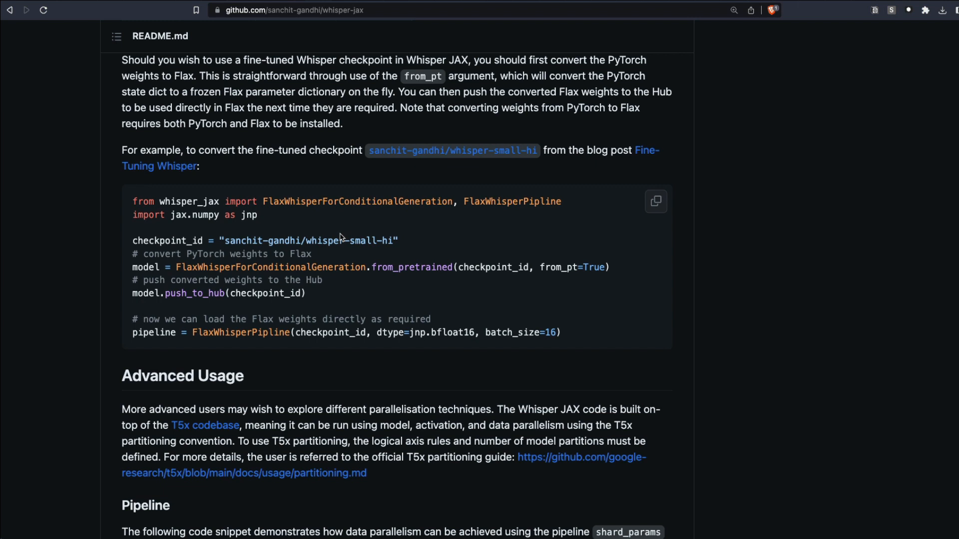
pyautogui.moveTo(466, 249)
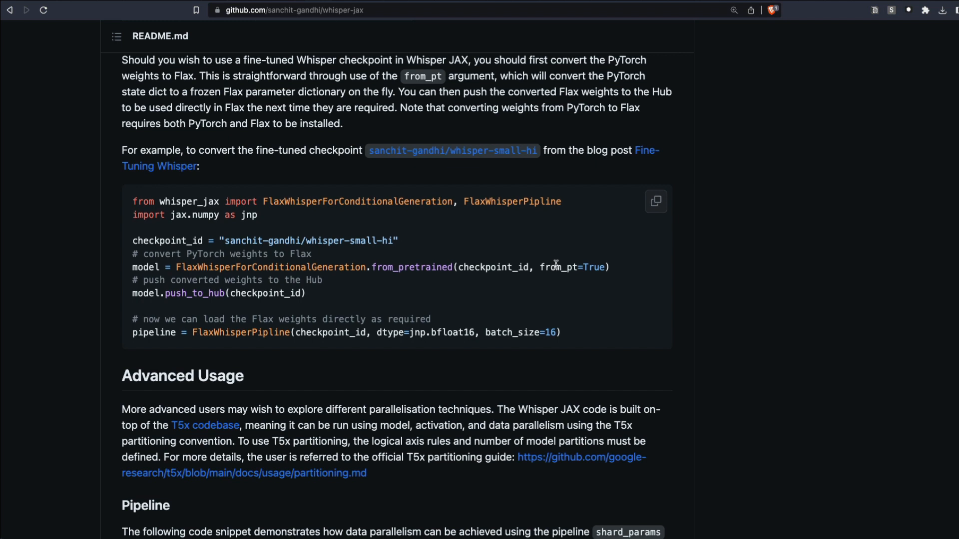
pyautogui.moveTo(331, 124)
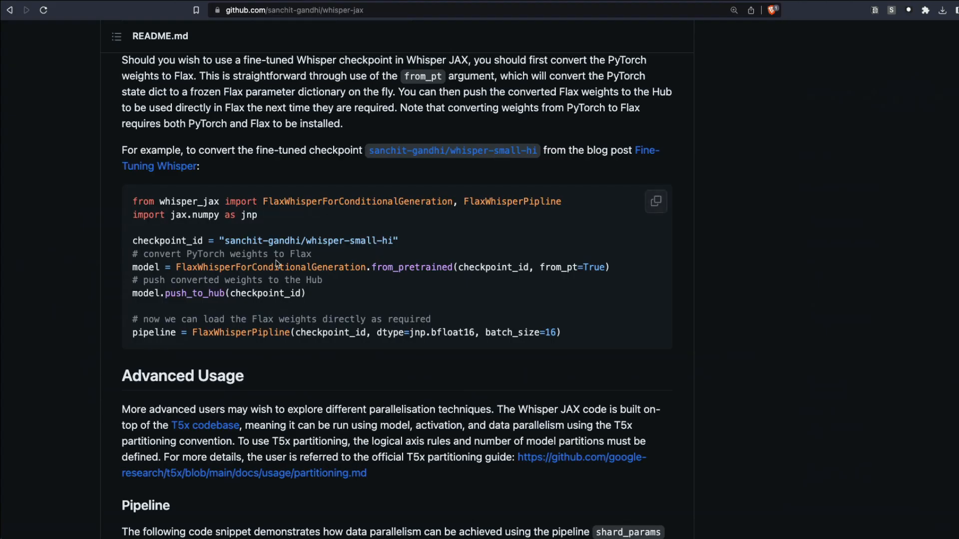
pyautogui.moveTo(411, 267)
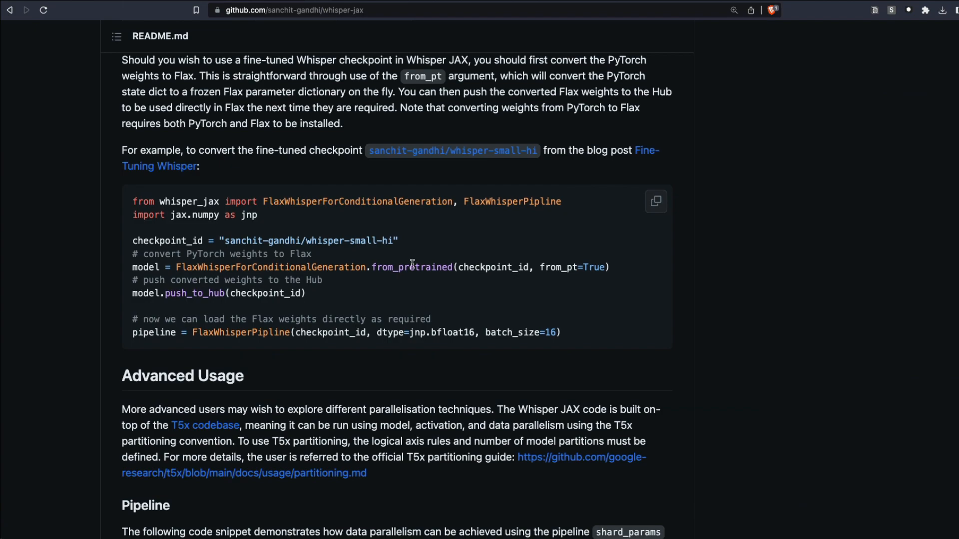
pyautogui.scroll(-3)
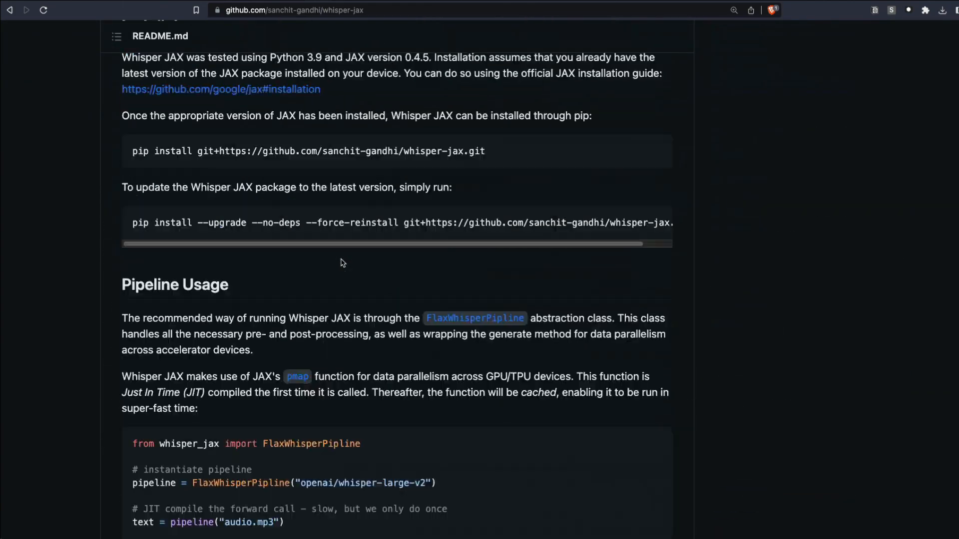
# Step: Deselect the Pipeline Usage code and move on to the Half-Precision bfloat16 pipeline snippet
pyautogui.scroll(-3)
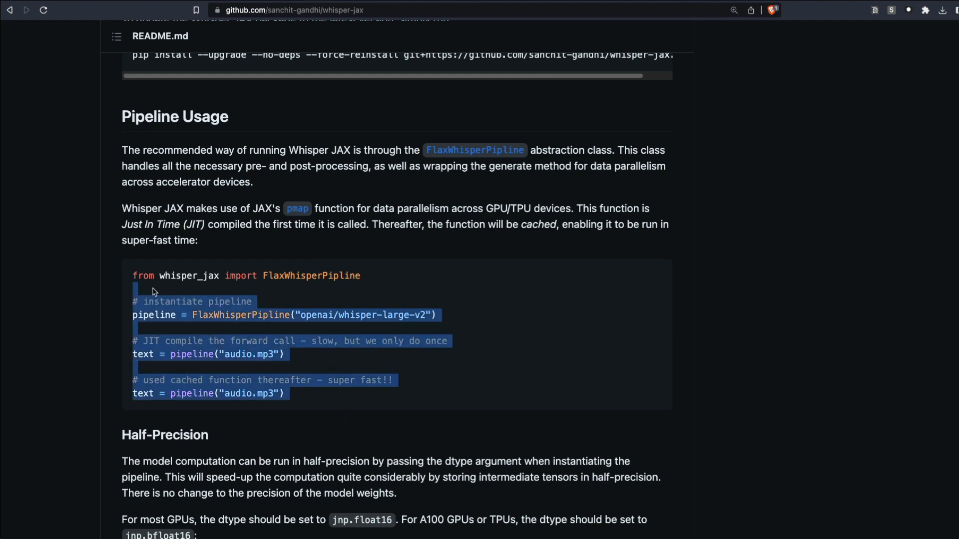
pyautogui.click(438, 352)
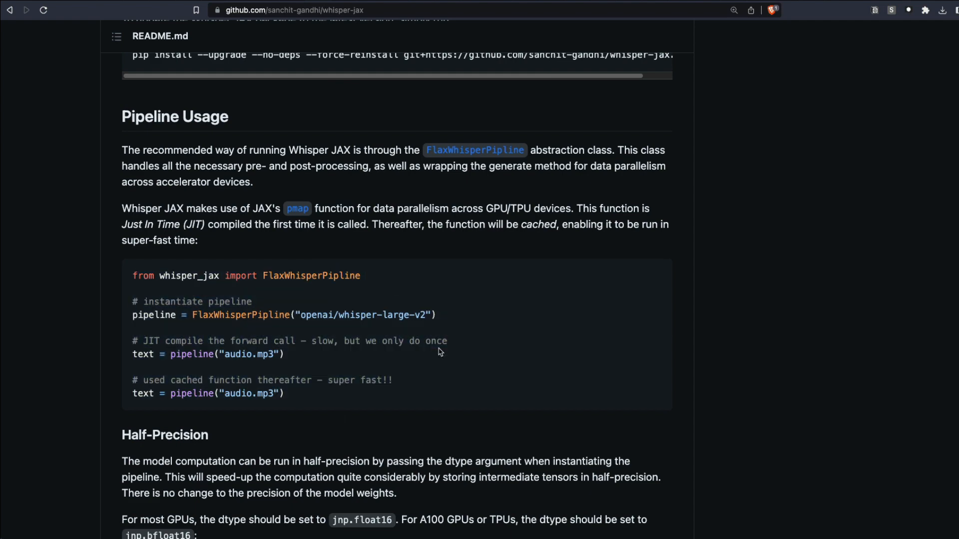
pyautogui.scroll(-3)
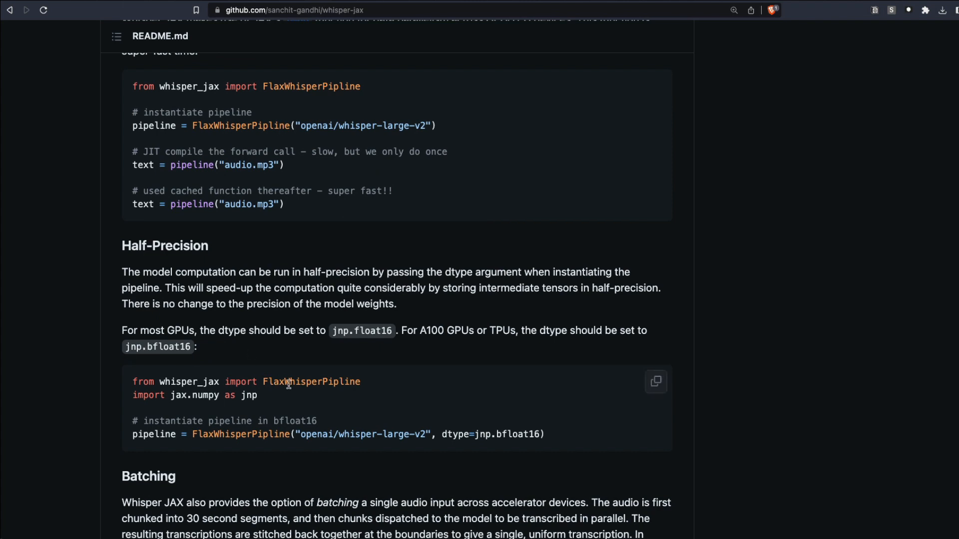
pyautogui.moveTo(322, 394)
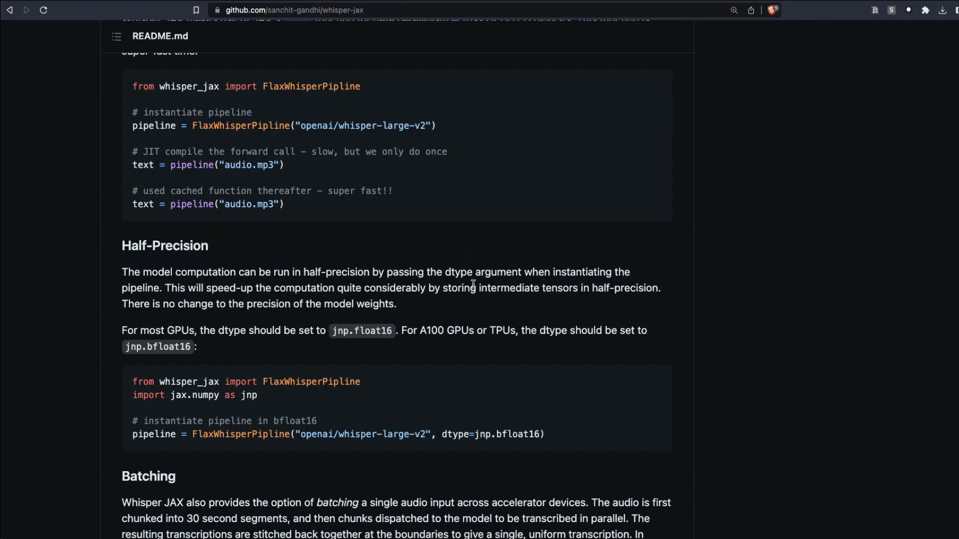
pyautogui.moveTo(460, 261)
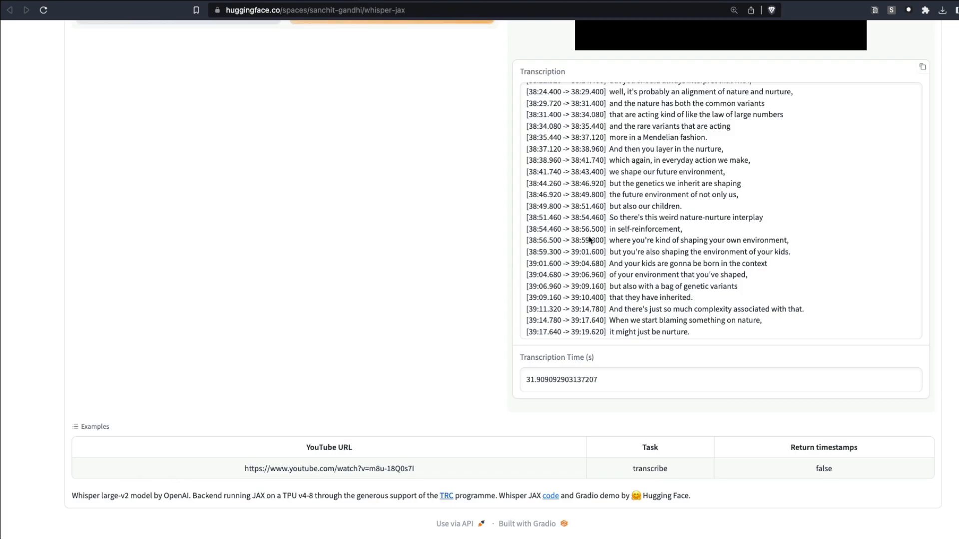
pyautogui.moveTo(614, 276)
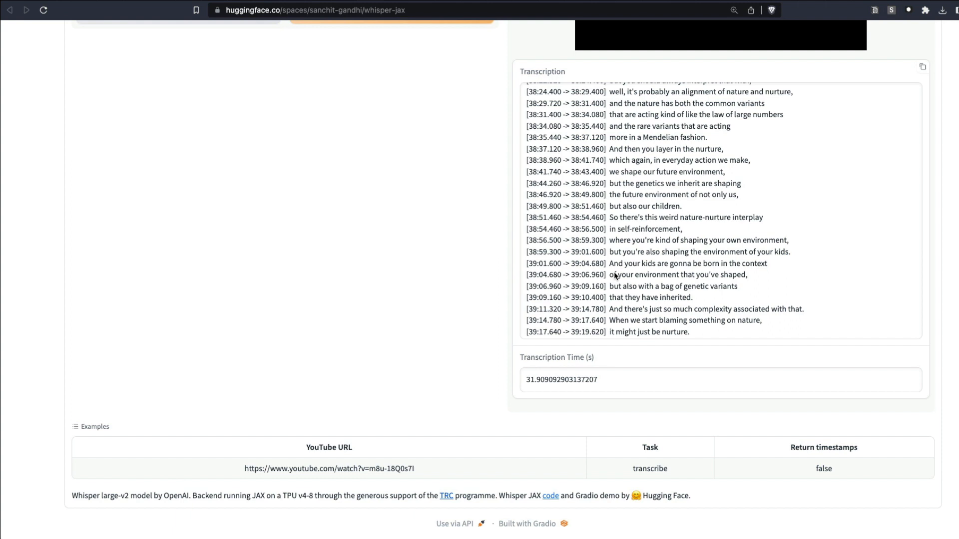
pyautogui.moveTo(473, 259)
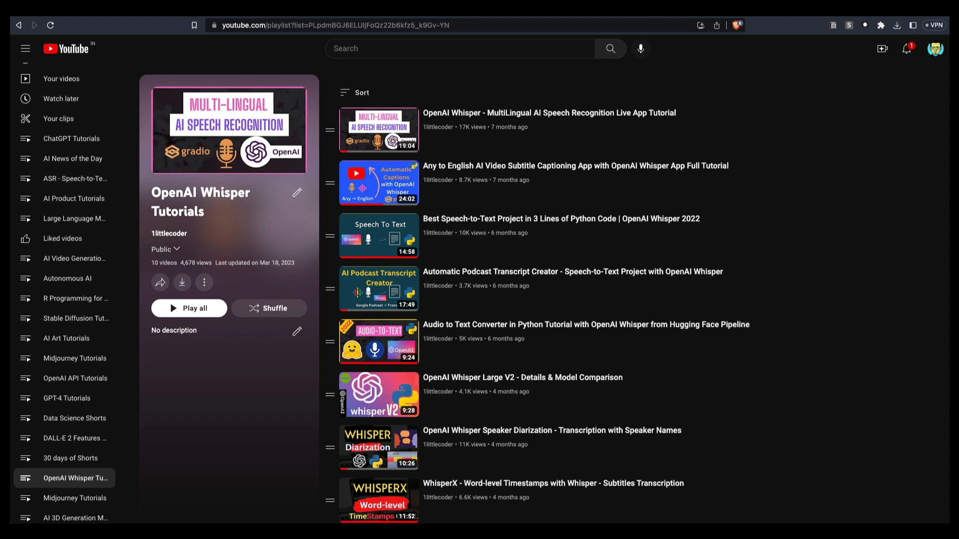
pyautogui.moveTo(651, 121)
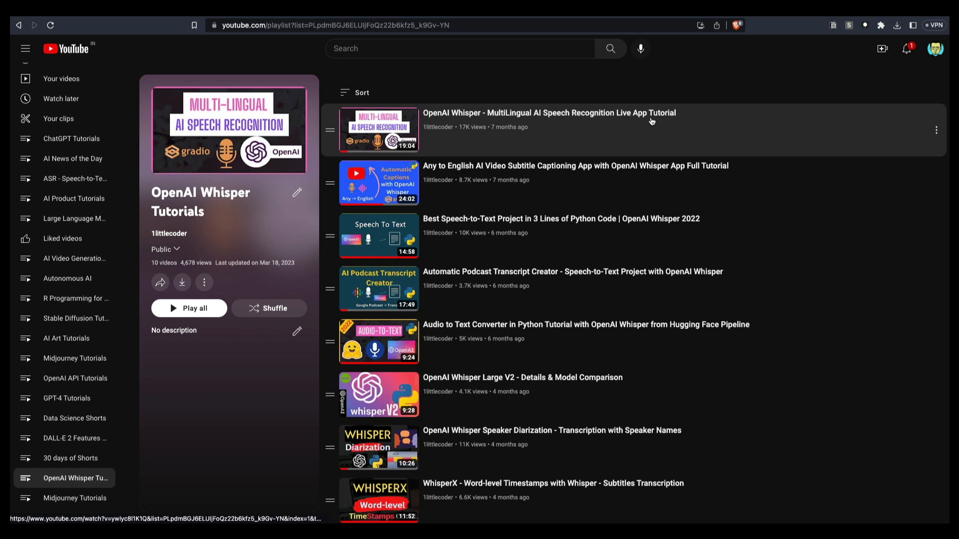
pyautogui.moveTo(652, 121)
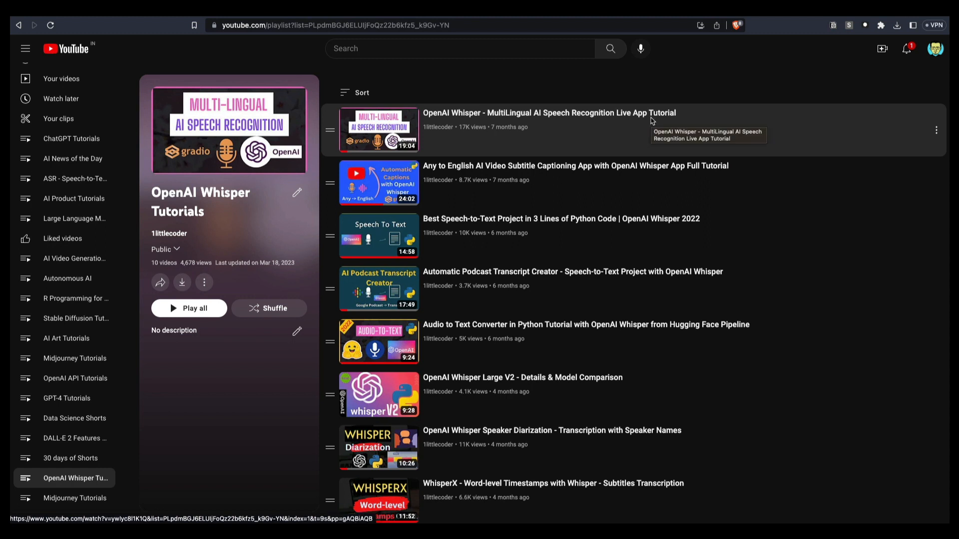
pyautogui.moveTo(786, 186)
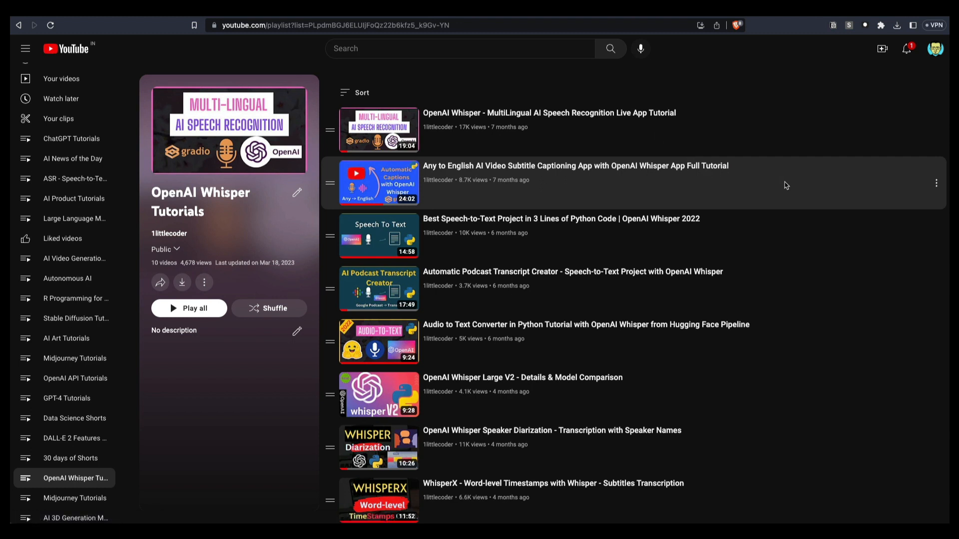
pyautogui.moveTo(786, 189)
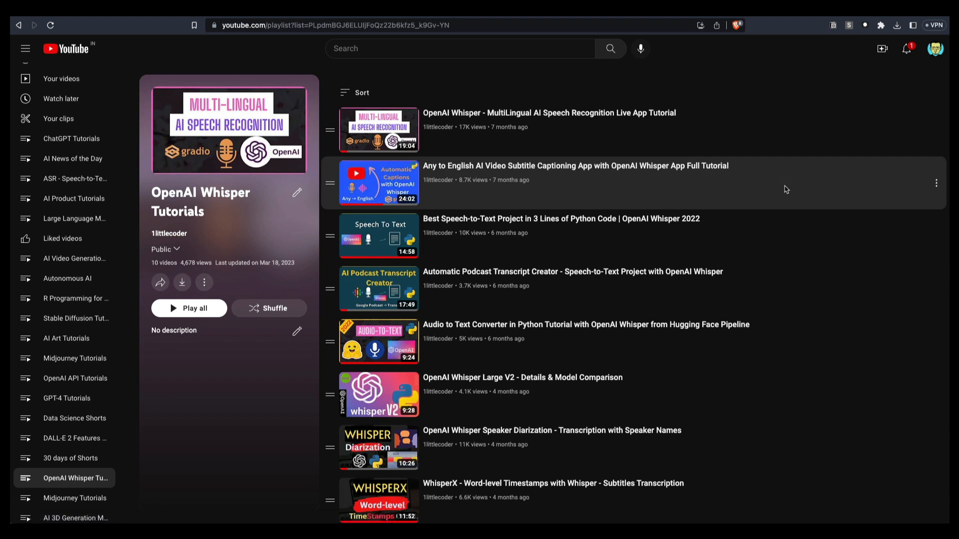
# Step: Browse the OpenAI Whisper Tutorials video list, then scroll the README back to Installation
pyautogui.scroll(-3)
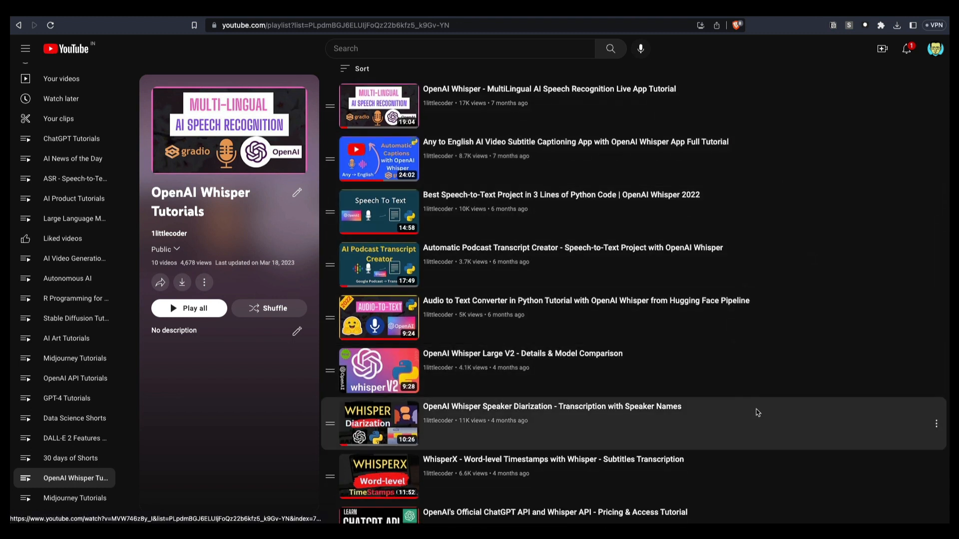
pyautogui.scroll(-3)
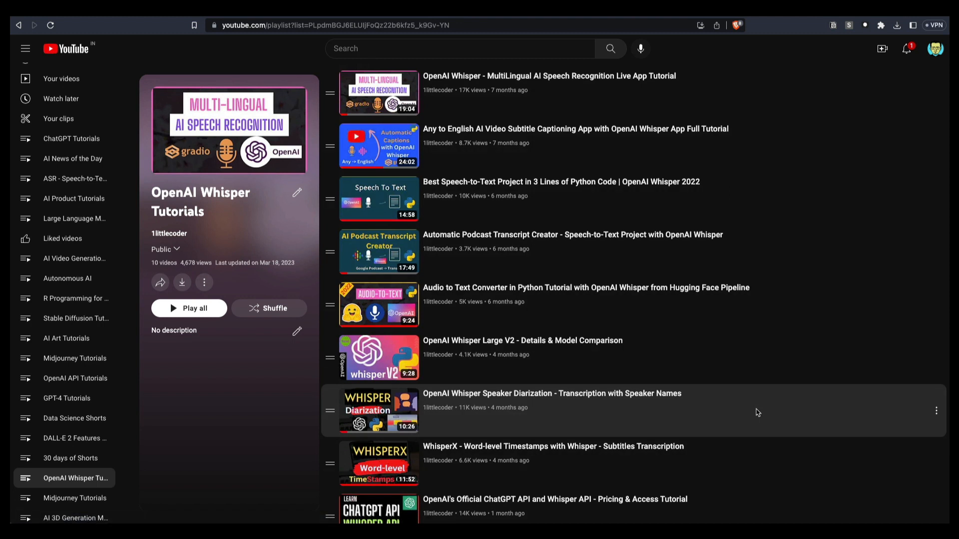
pyautogui.scroll(-3)
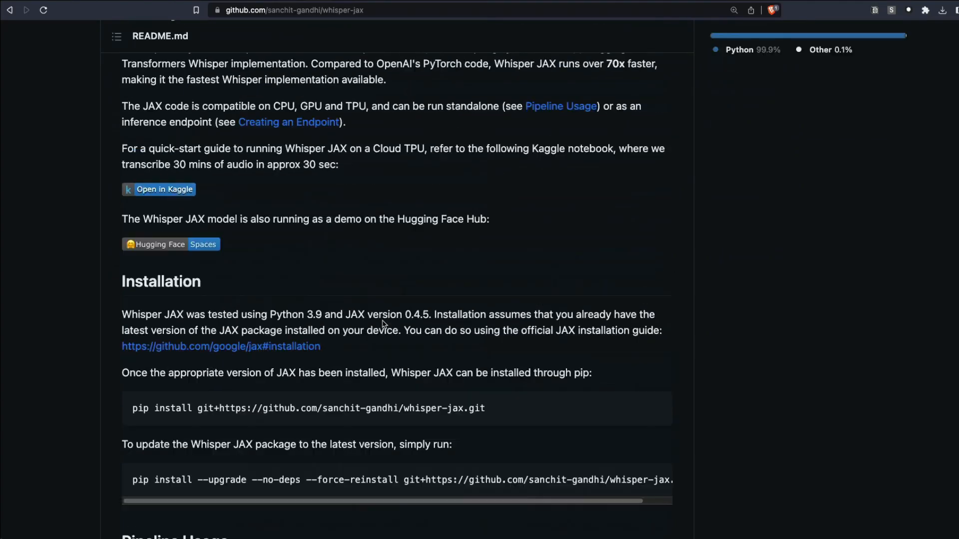
pyautogui.scroll(-3)
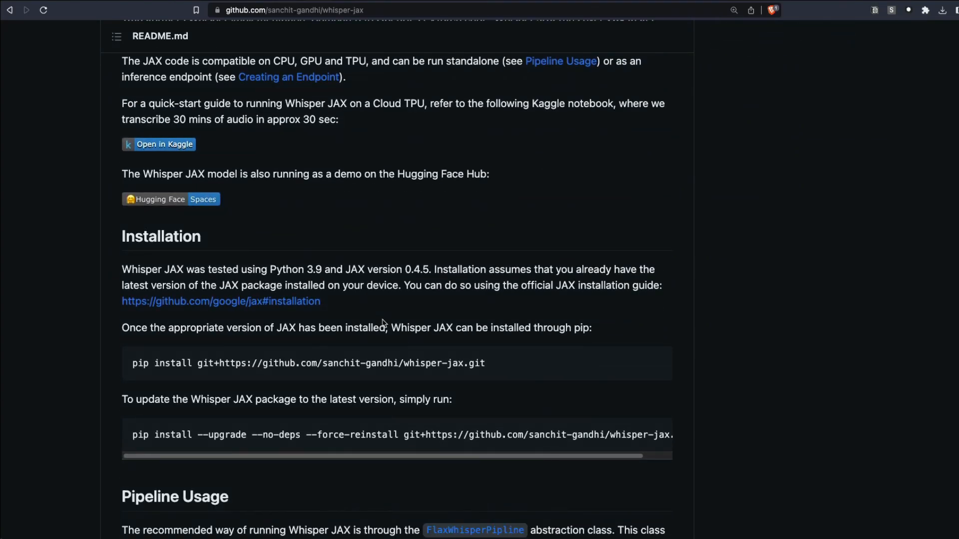